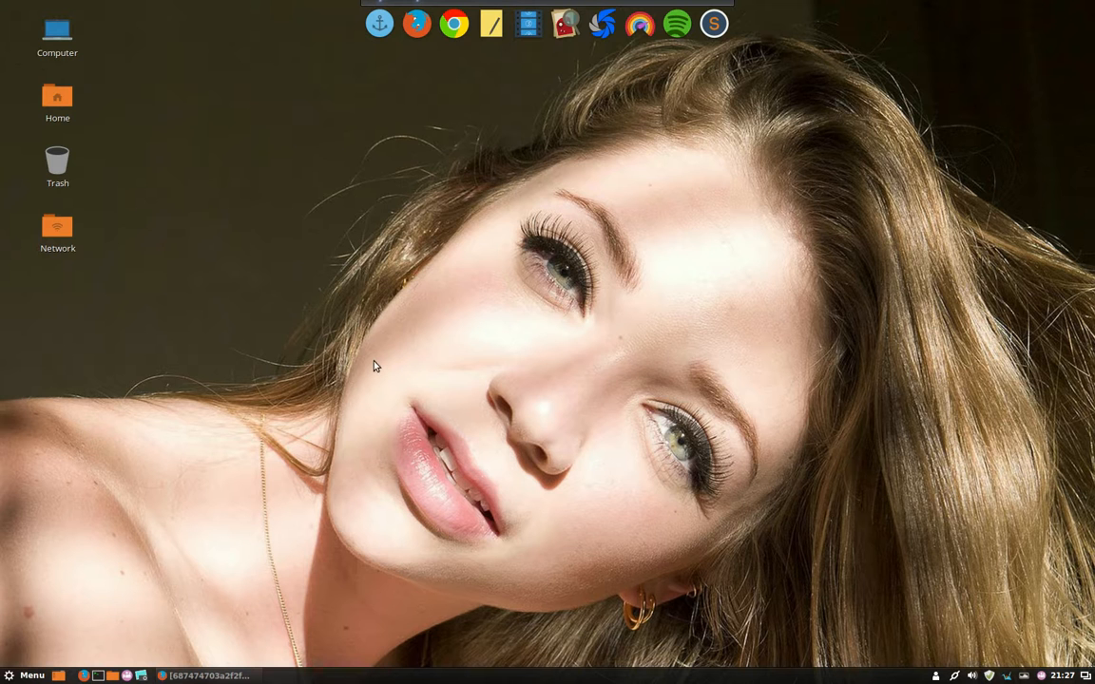
# - Run screenfetch in a new Terminal, correcting a typo, to report Linux Mint 17.3 with Ultra-Flat-Orange icons
pyautogui.click(732, 23)
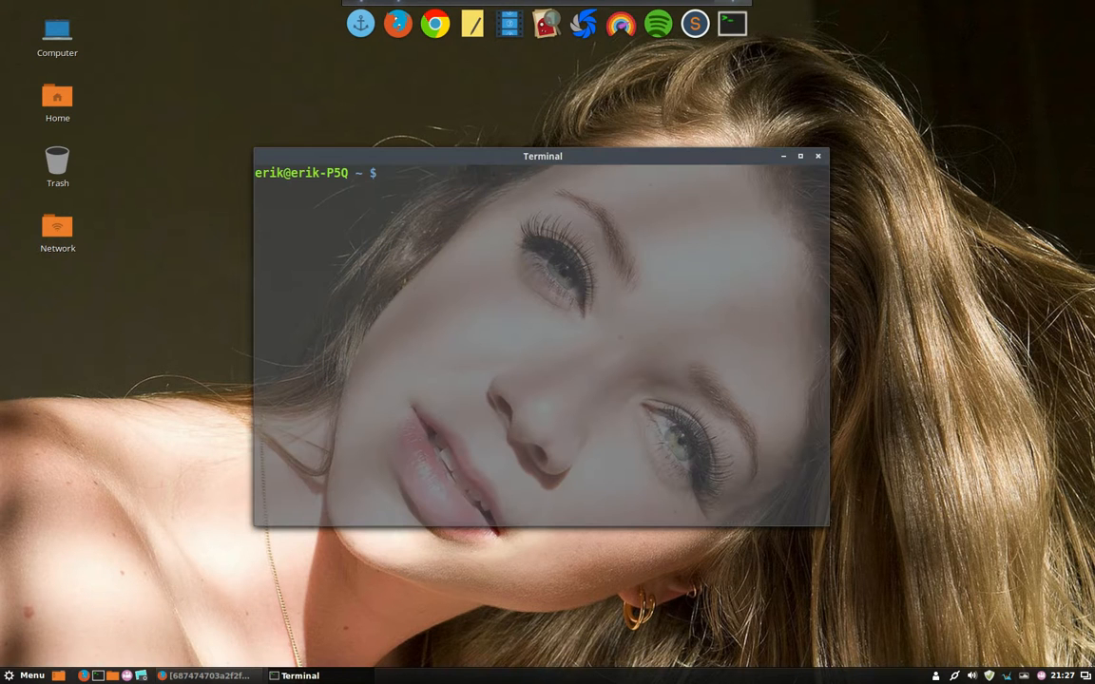
pyautogui.write('sc')
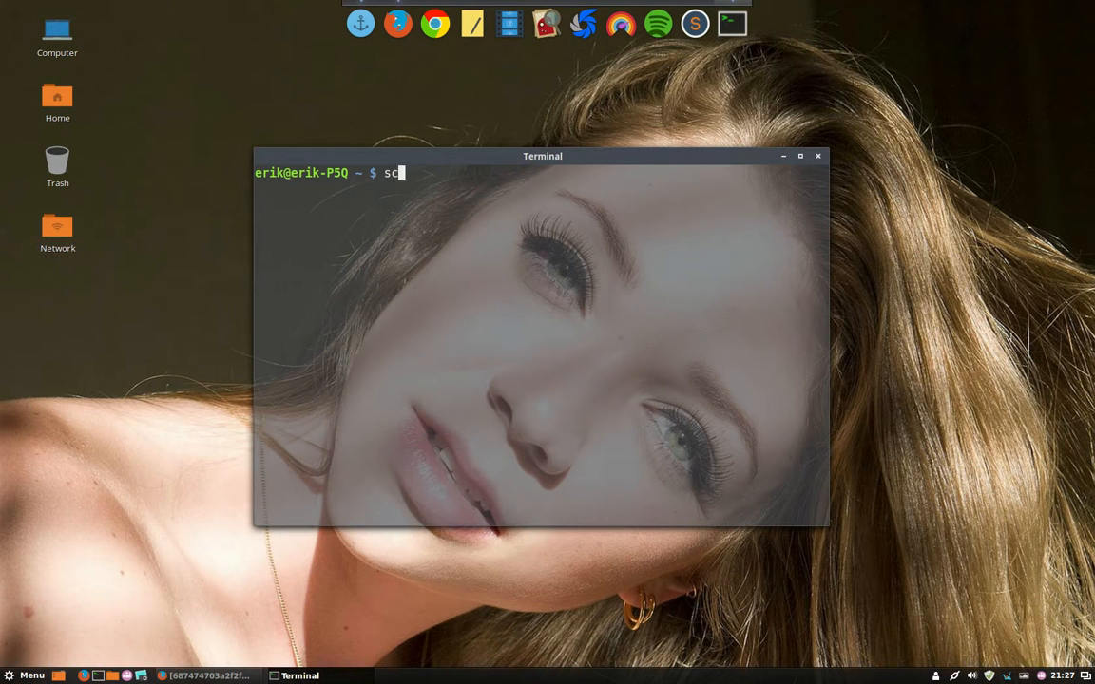
pyautogui.write('reef')
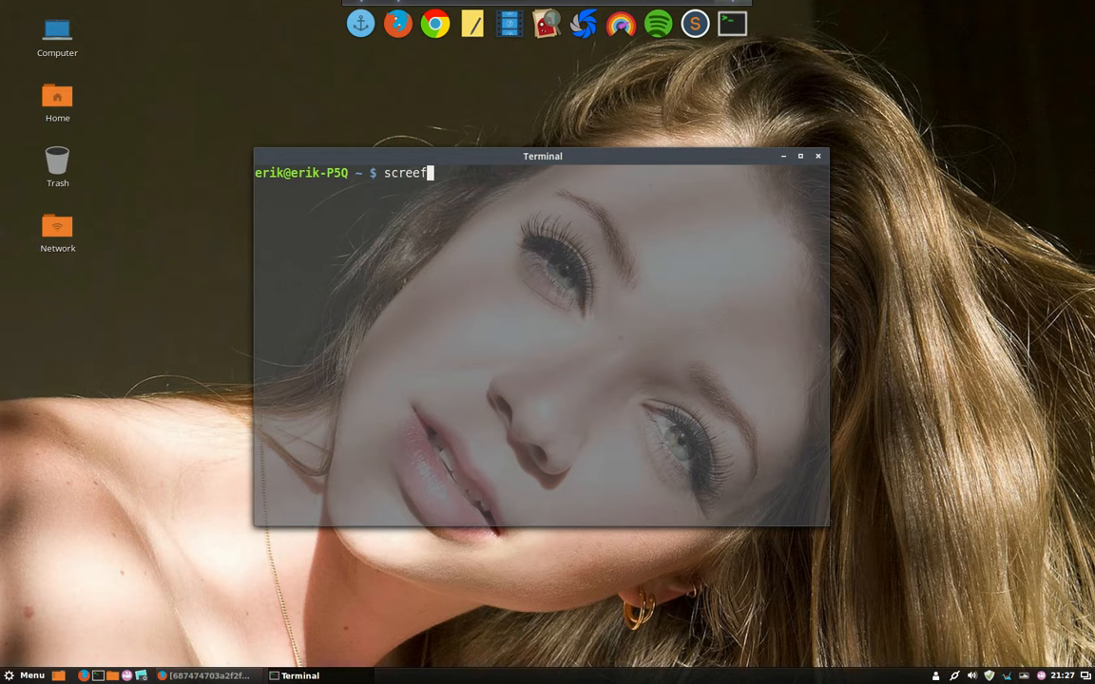
pyautogui.press('BackSpace')
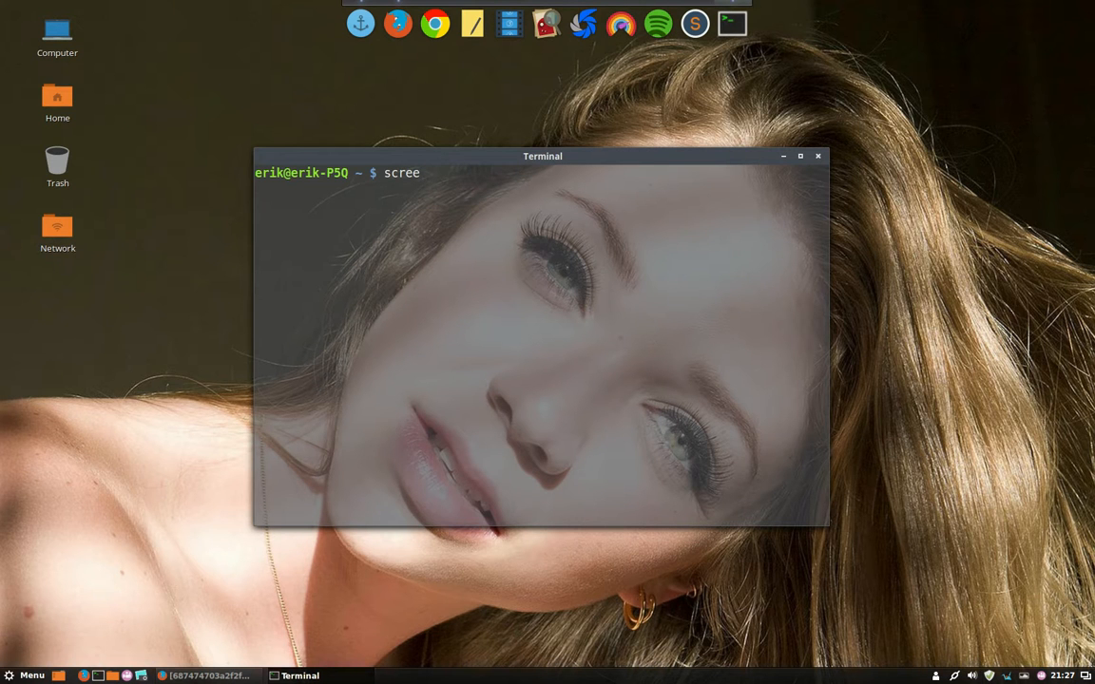
pyautogui.write('nfetch')
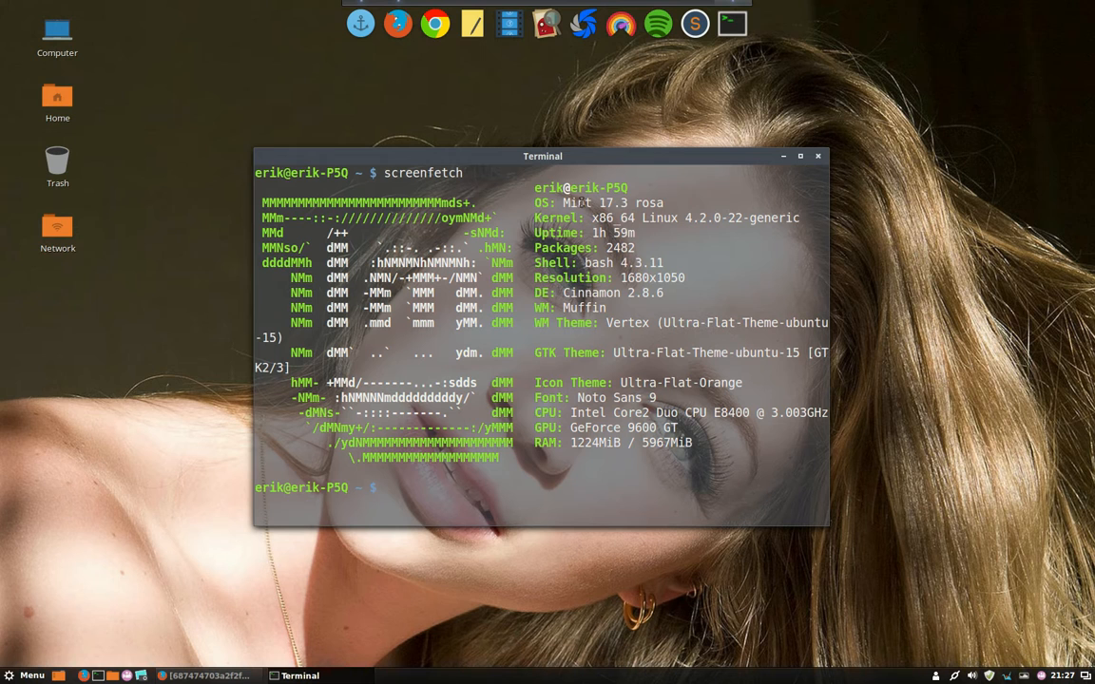
pyautogui.moveTo(616, 334)
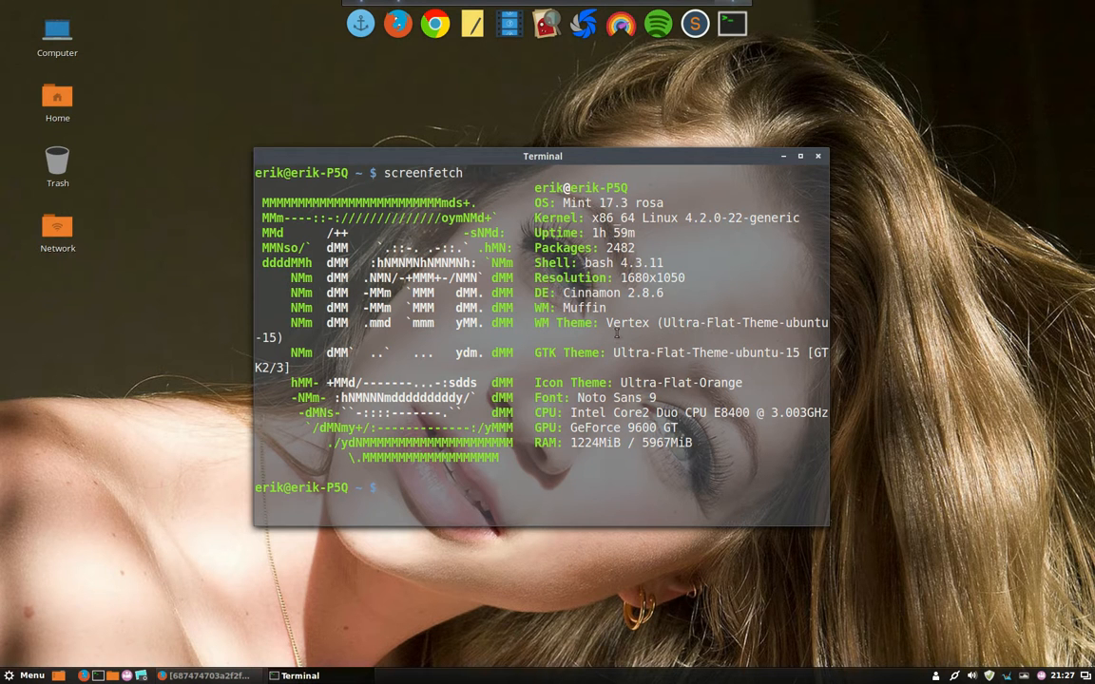
pyautogui.moveTo(810, 319)
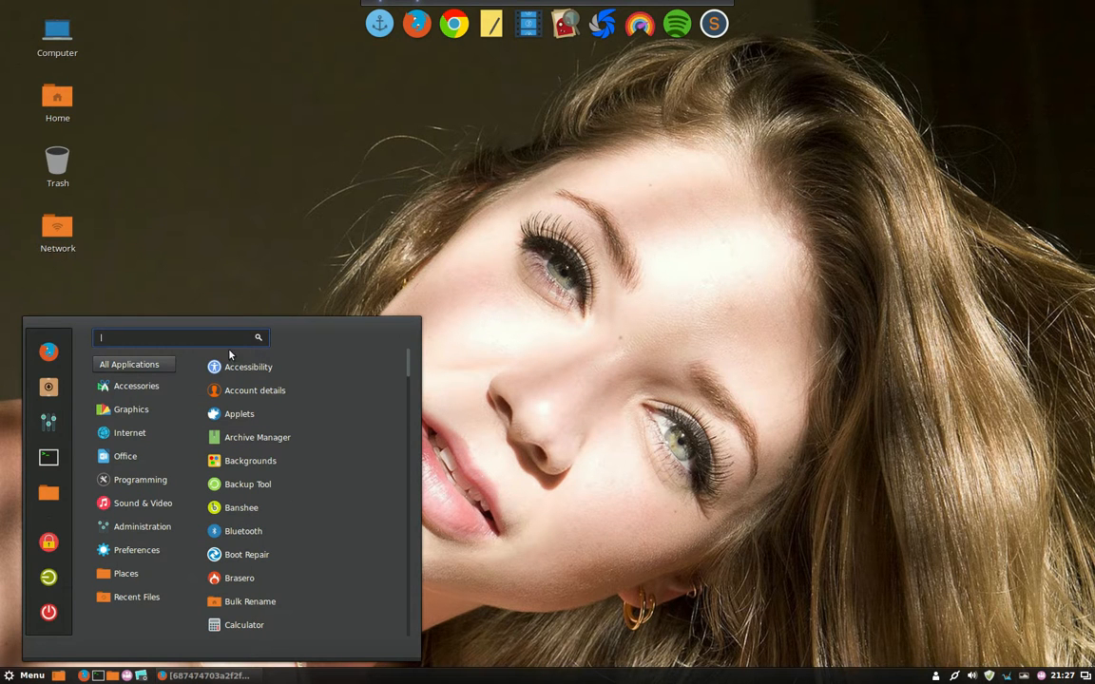
pyautogui.moveTo(248, 367)
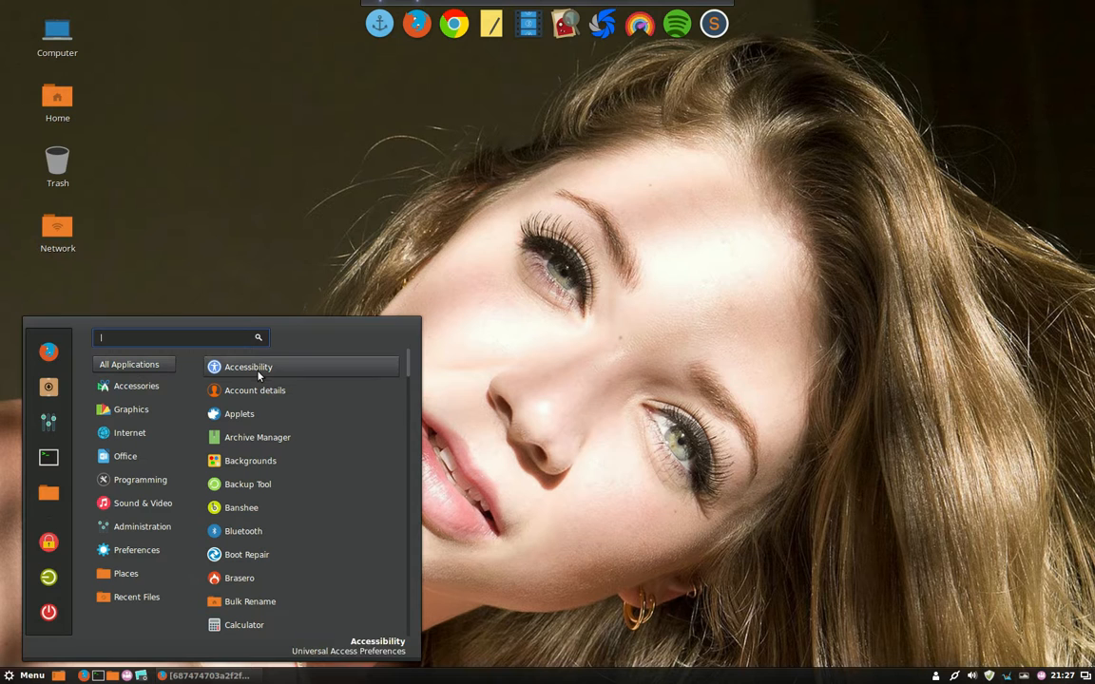
pyautogui.moveTo(256, 437)
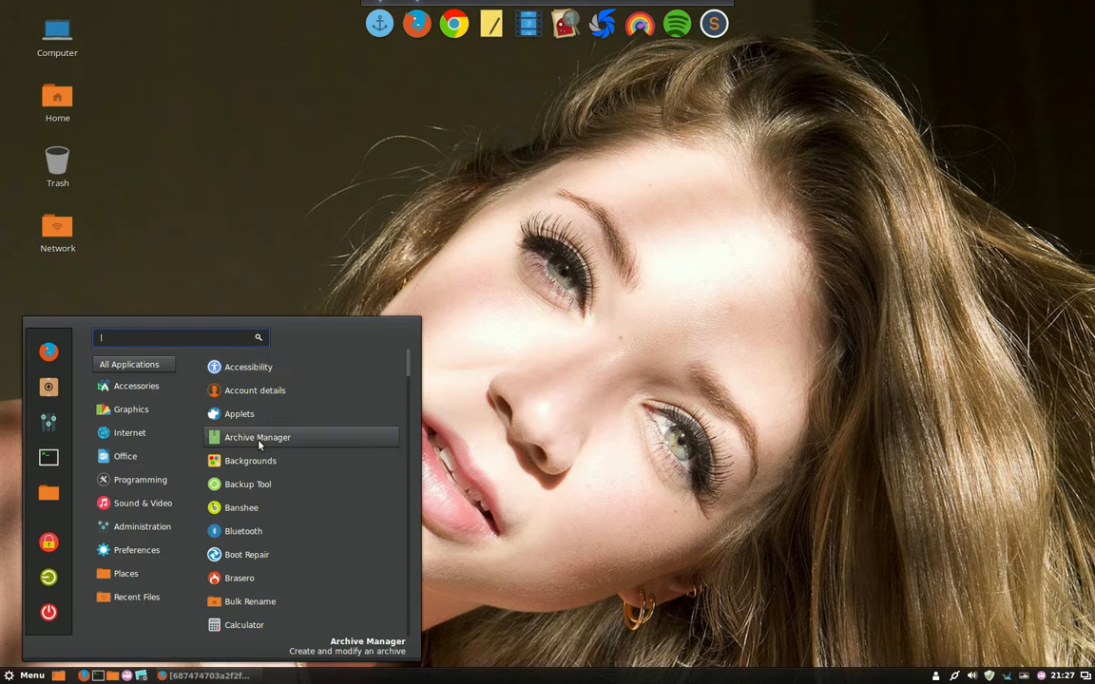
pyautogui.moveTo(247, 485)
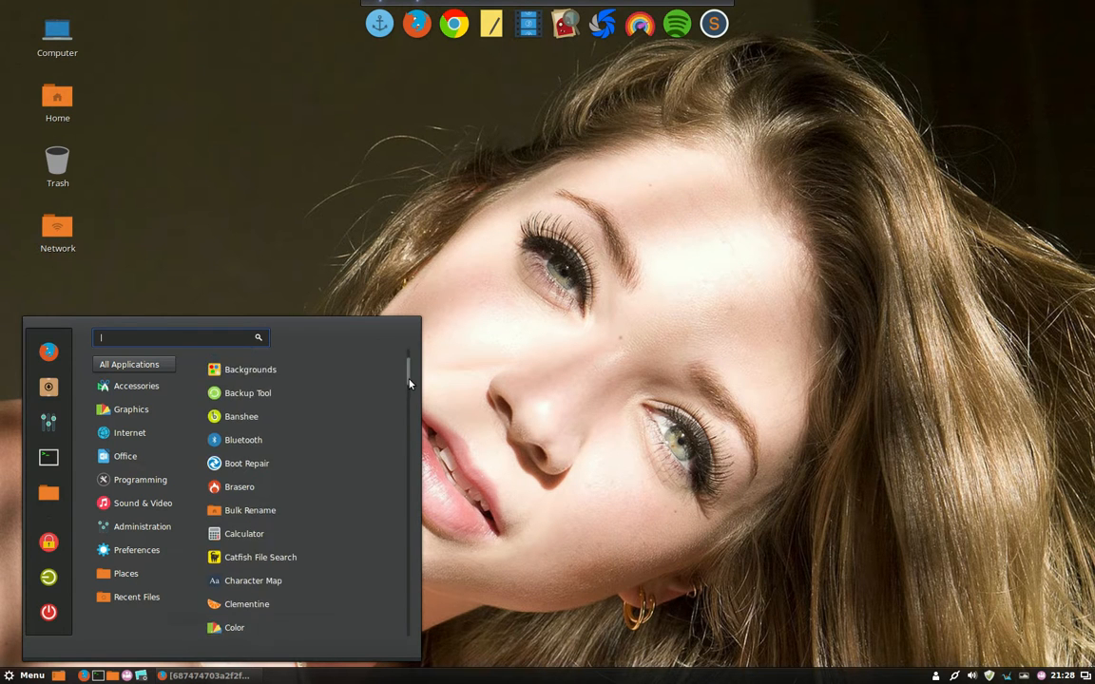
# - Scroll the All Applications list down through the F and G entries to GParted, Help and Inkscape
pyautogui.scroll(-3)
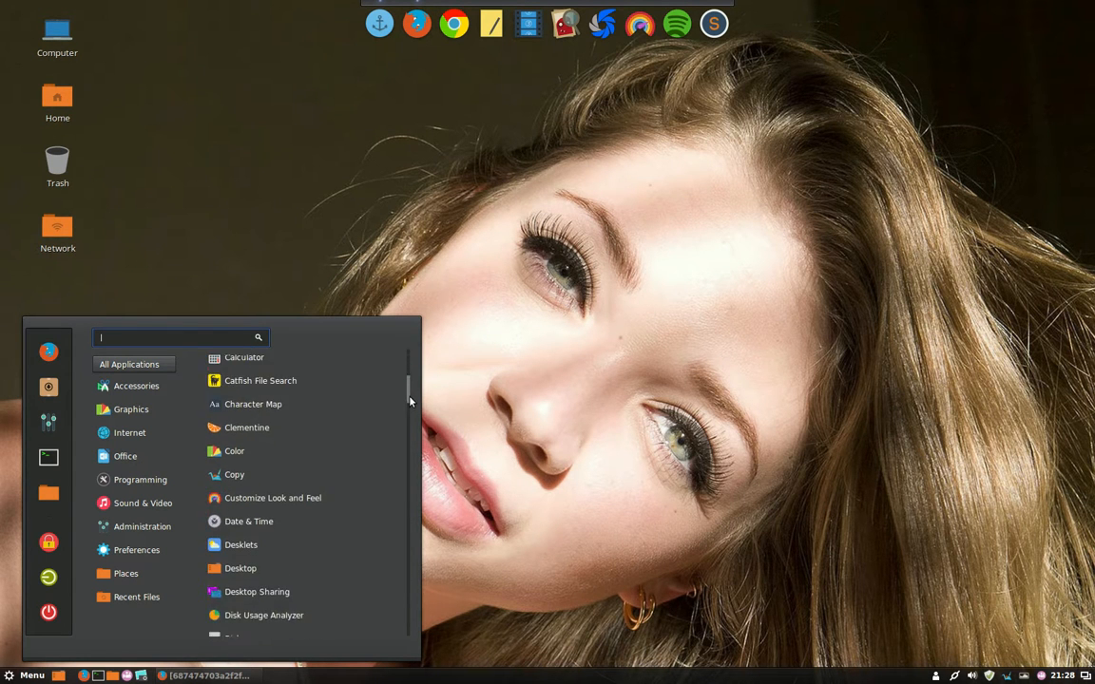
pyautogui.scroll(-3)
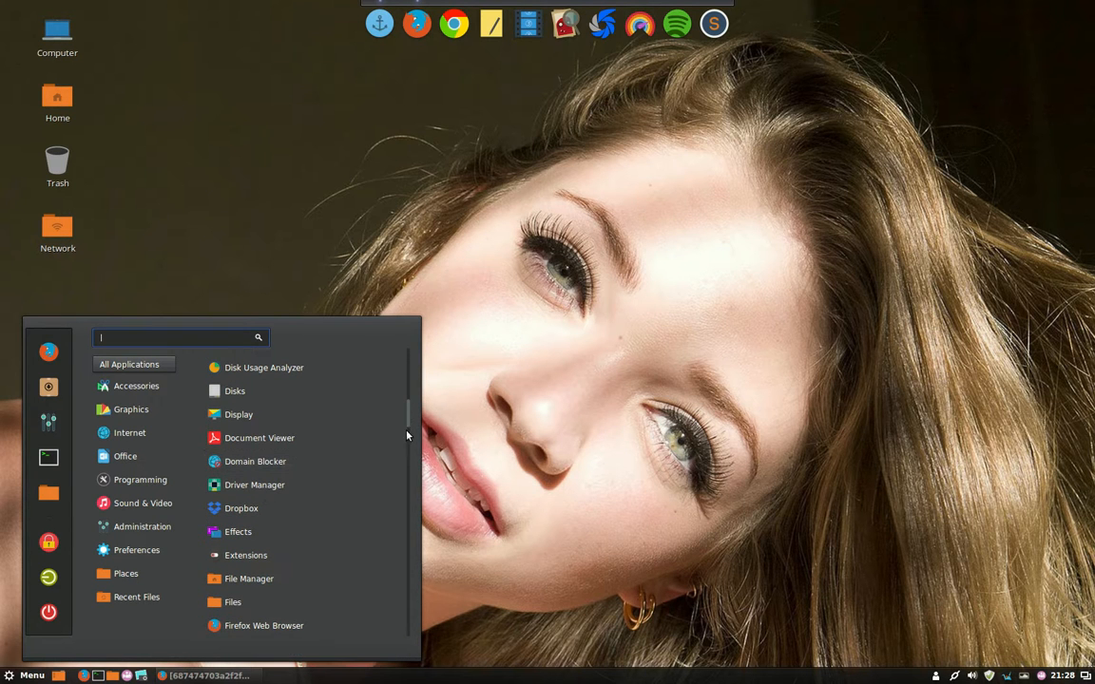
pyautogui.scroll(-3)
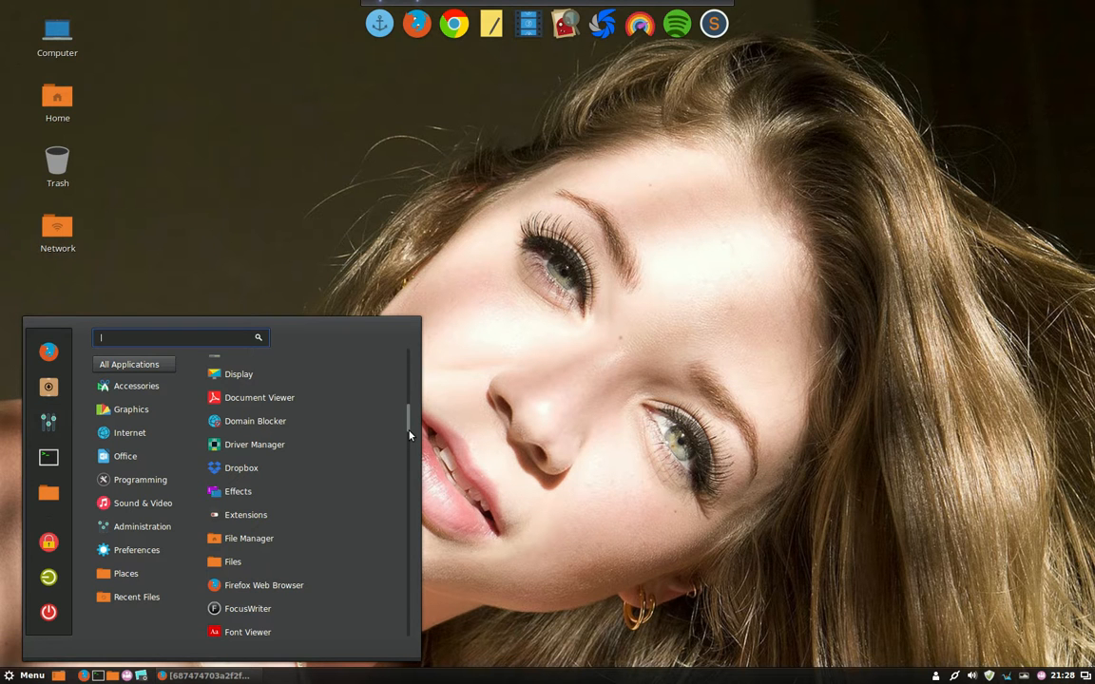
pyautogui.scroll(-3)
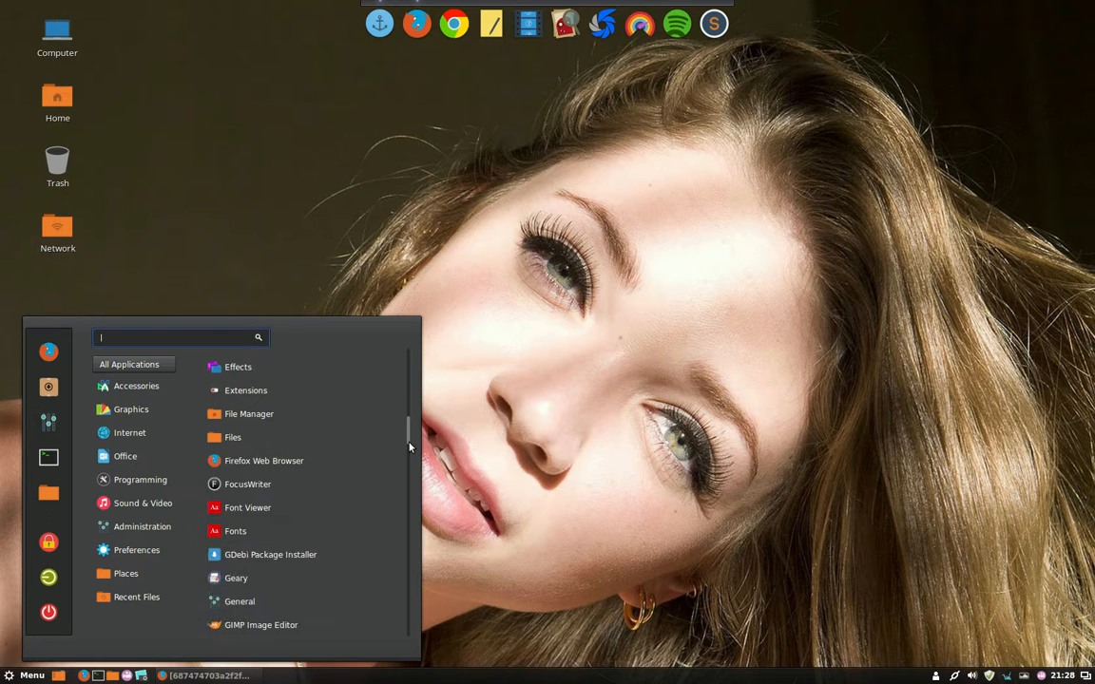
pyautogui.scroll(-3)
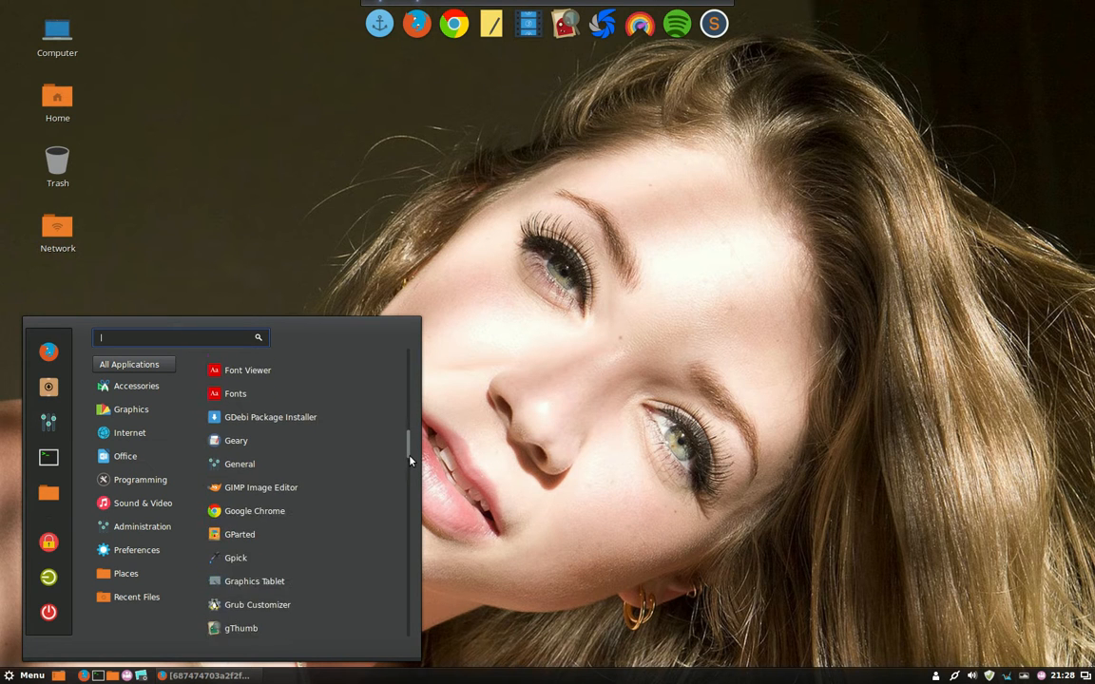
pyautogui.scroll(-3)
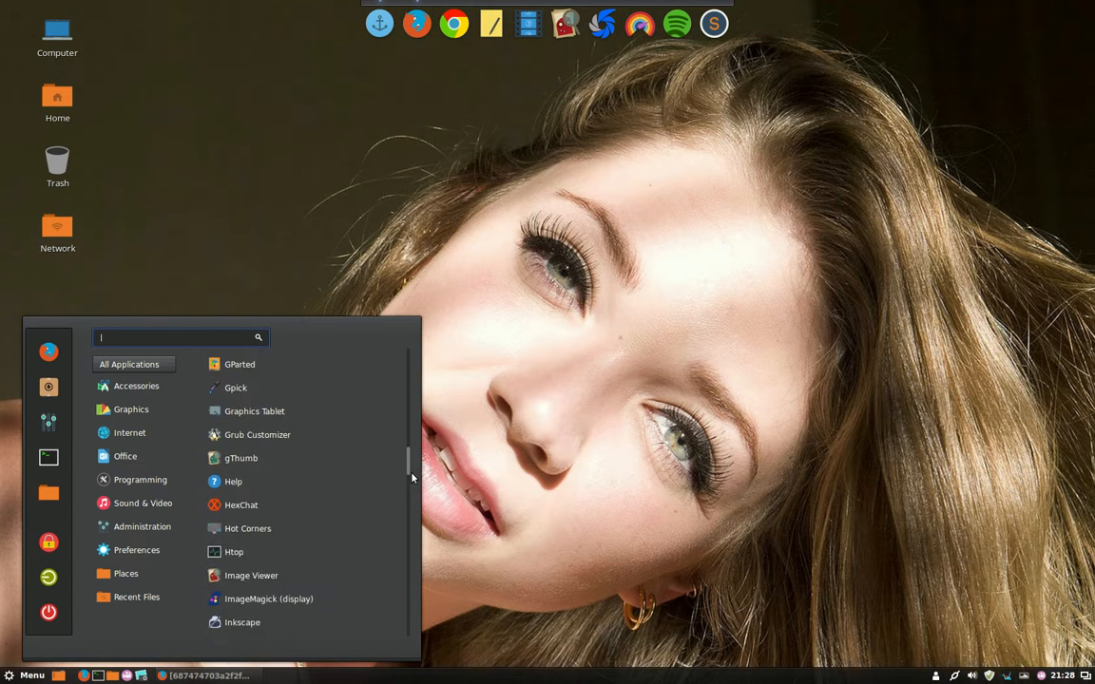
# - Scroll the All Applications list further past the LibreOffice apps to Printers, Privacy and Screen Reader
pyautogui.scroll(-3)
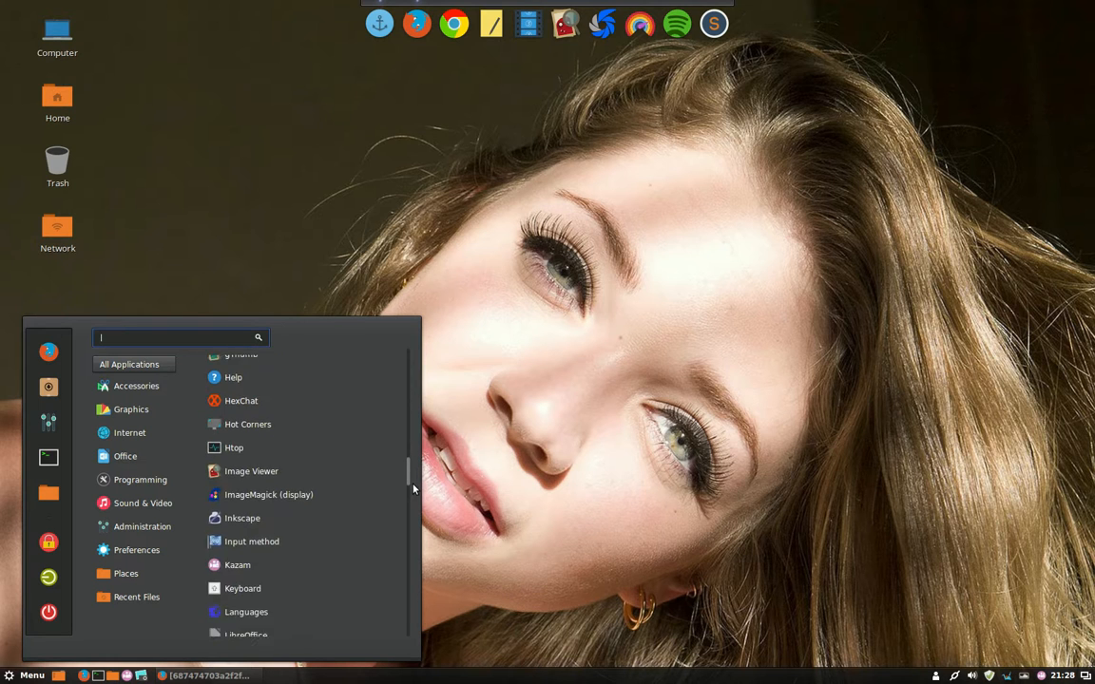
pyautogui.scroll(-3)
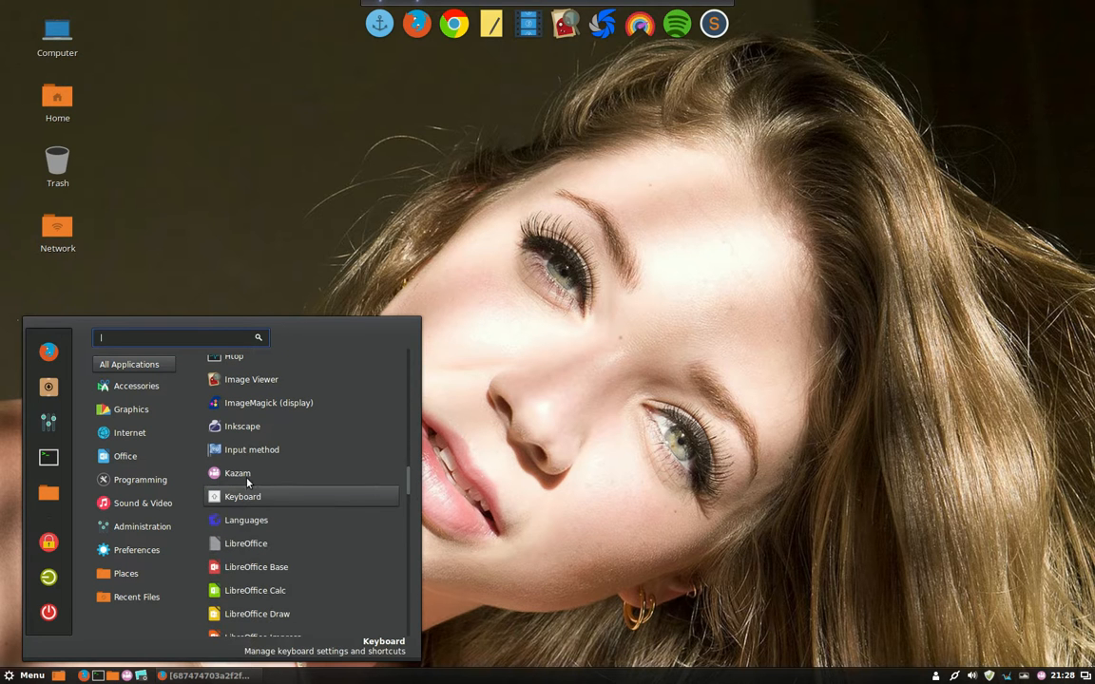
pyautogui.moveTo(408, 491)
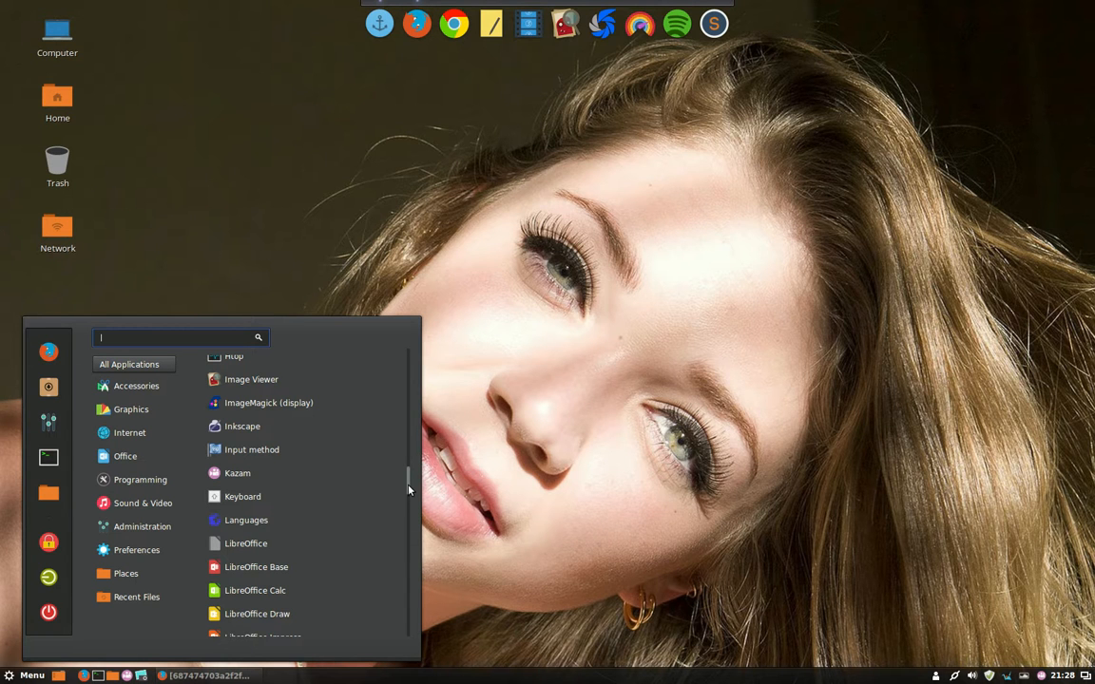
pyautogui.scroll(-3)
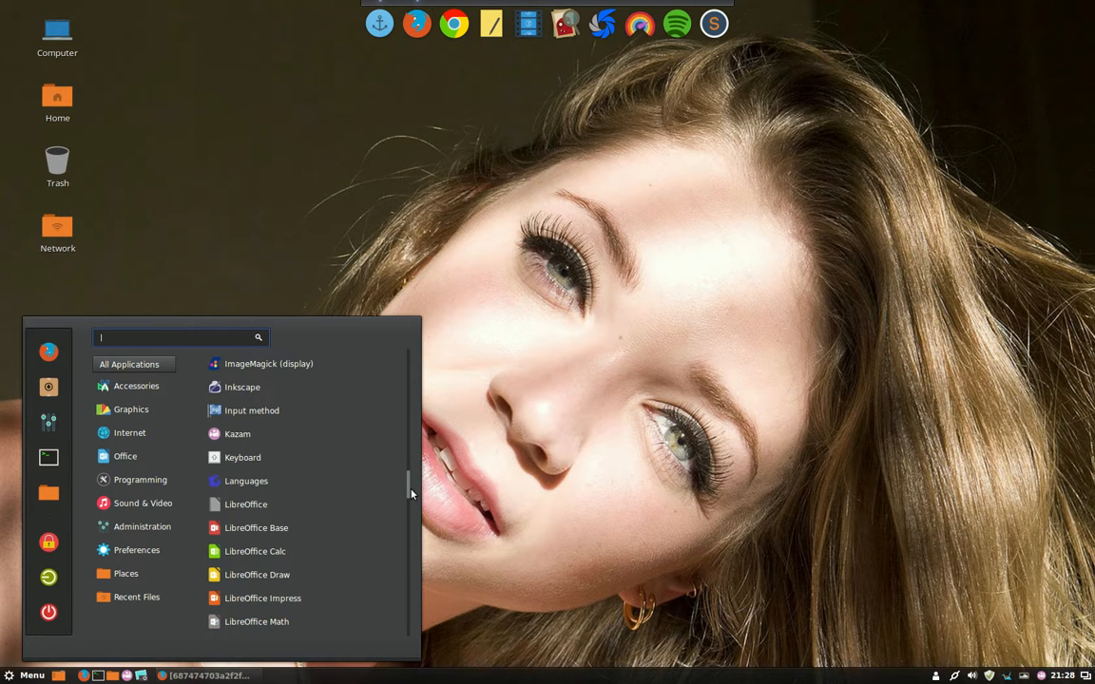
pyautogui.scroll(-3)
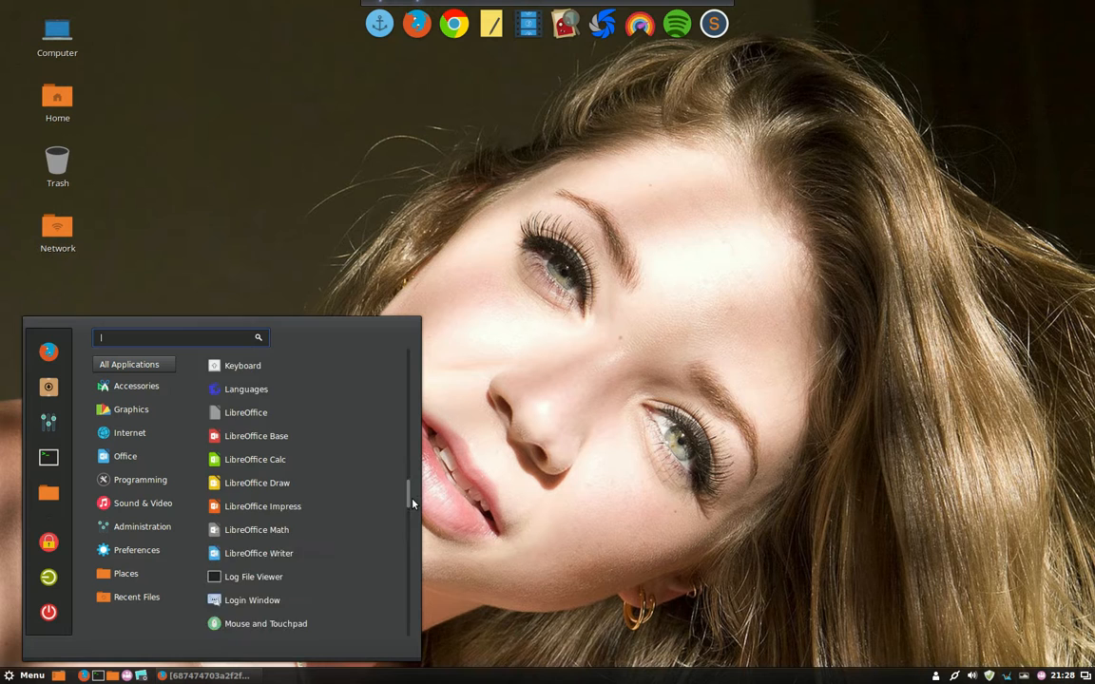
pyautogui.scroll(-3)
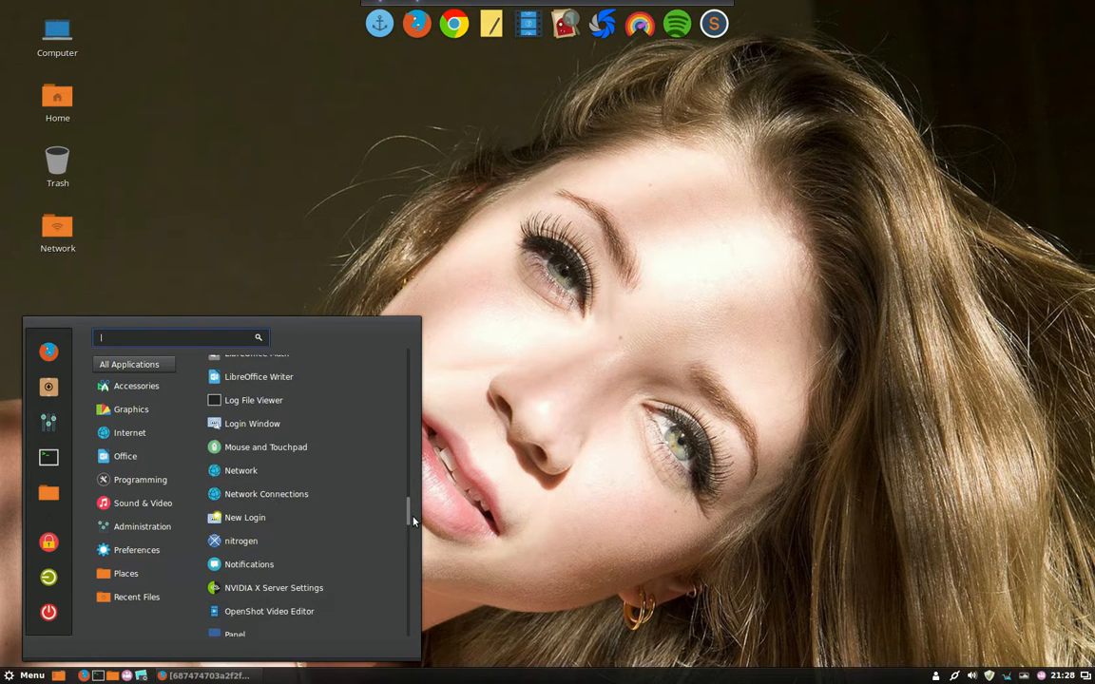
pyautogui.scroll(-3)
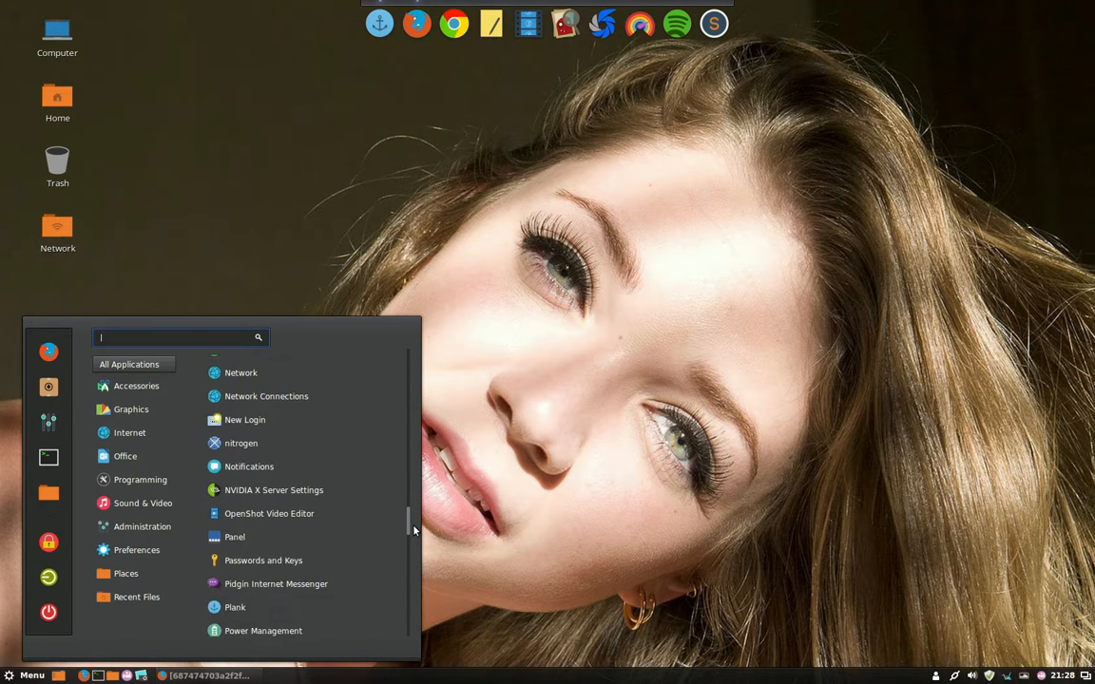
pyautogui.scroll(-3)
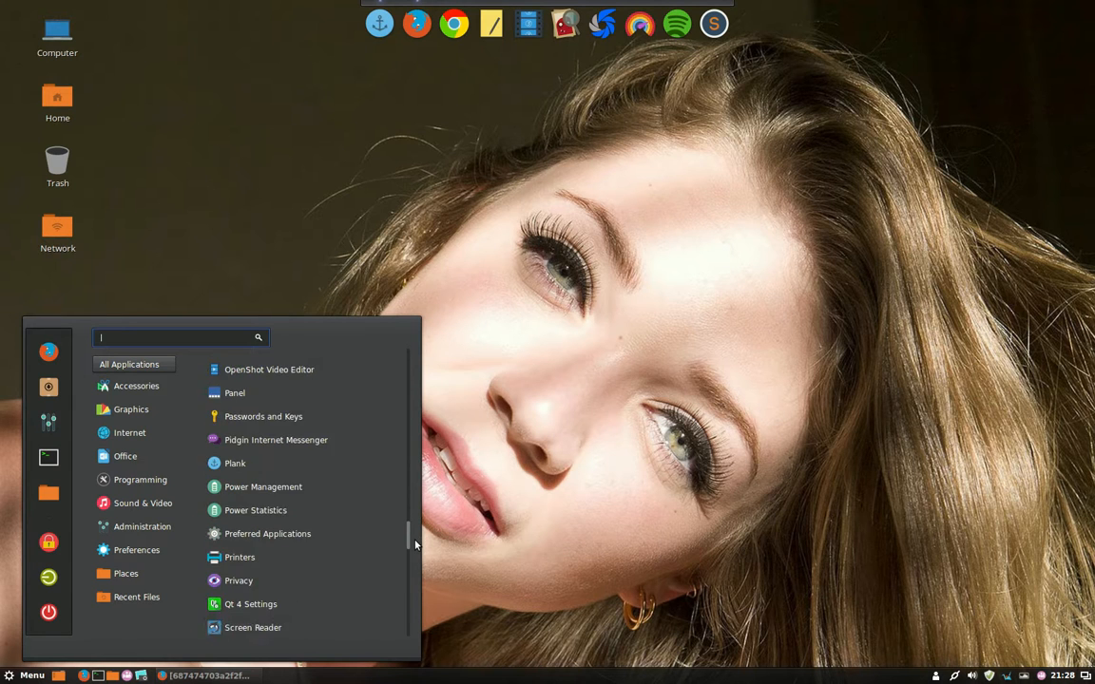
pyautogui.scroll(-3)
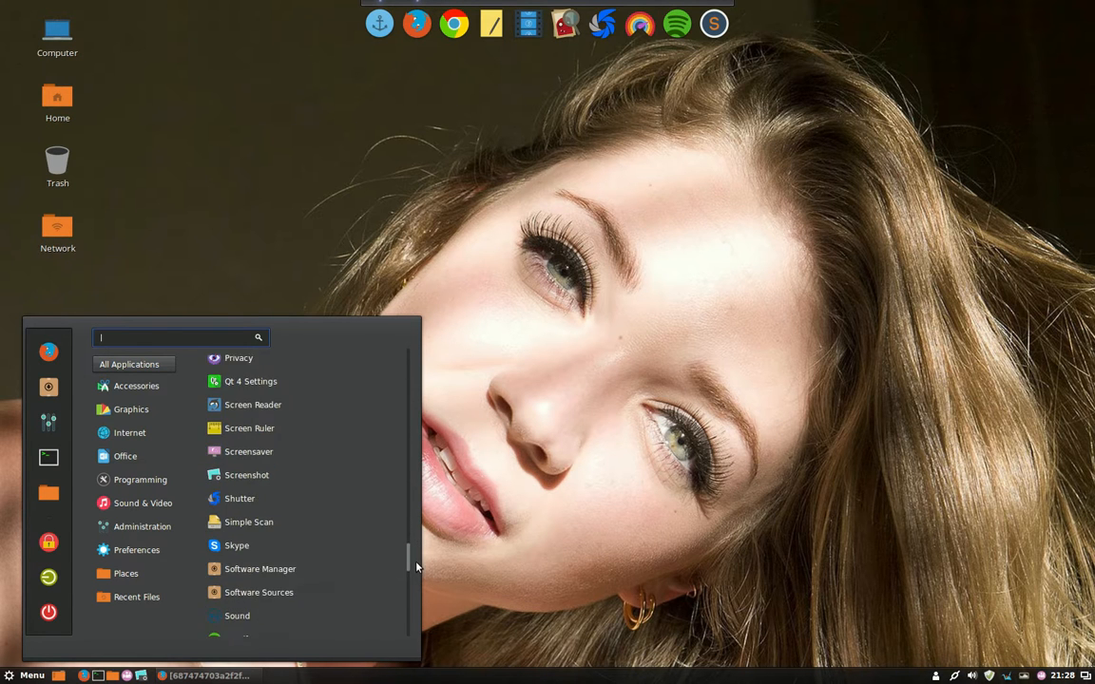
pyautogui.scroll(-3)
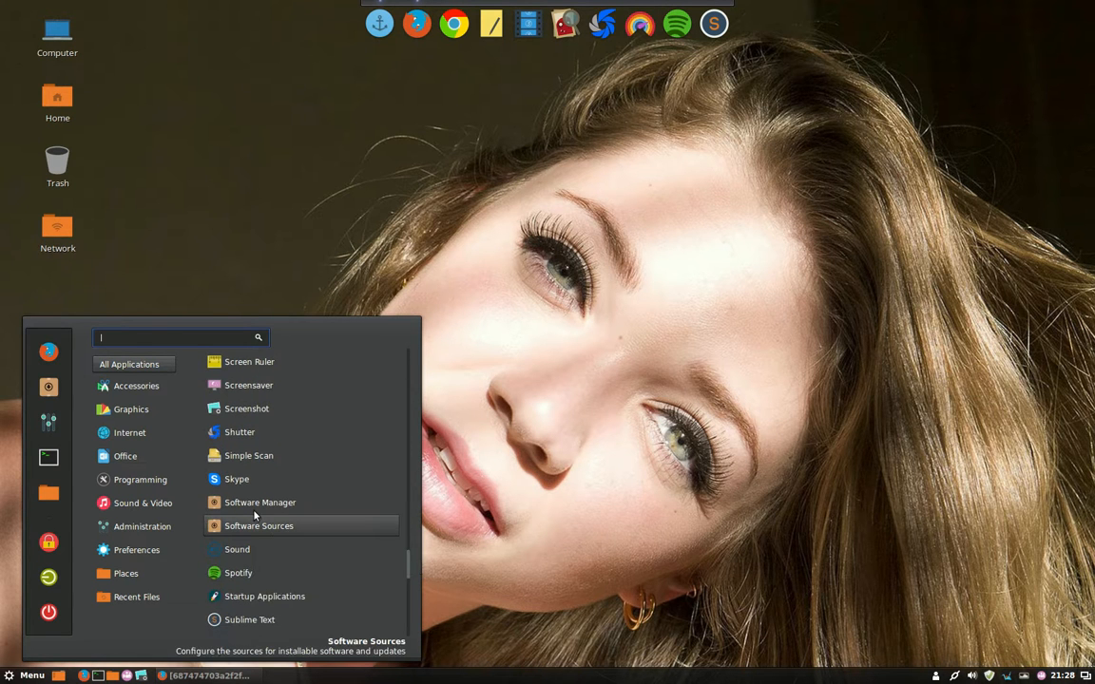
pyautogui.moveTo(348, 530)
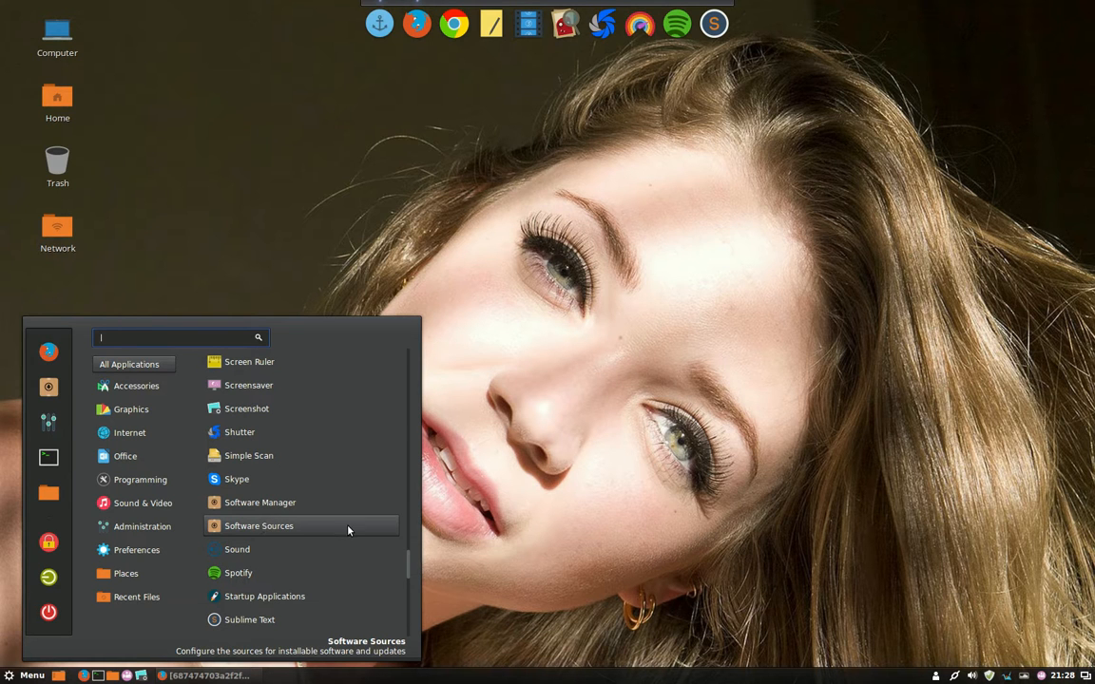
pyautogui.moveTo(415, 569)
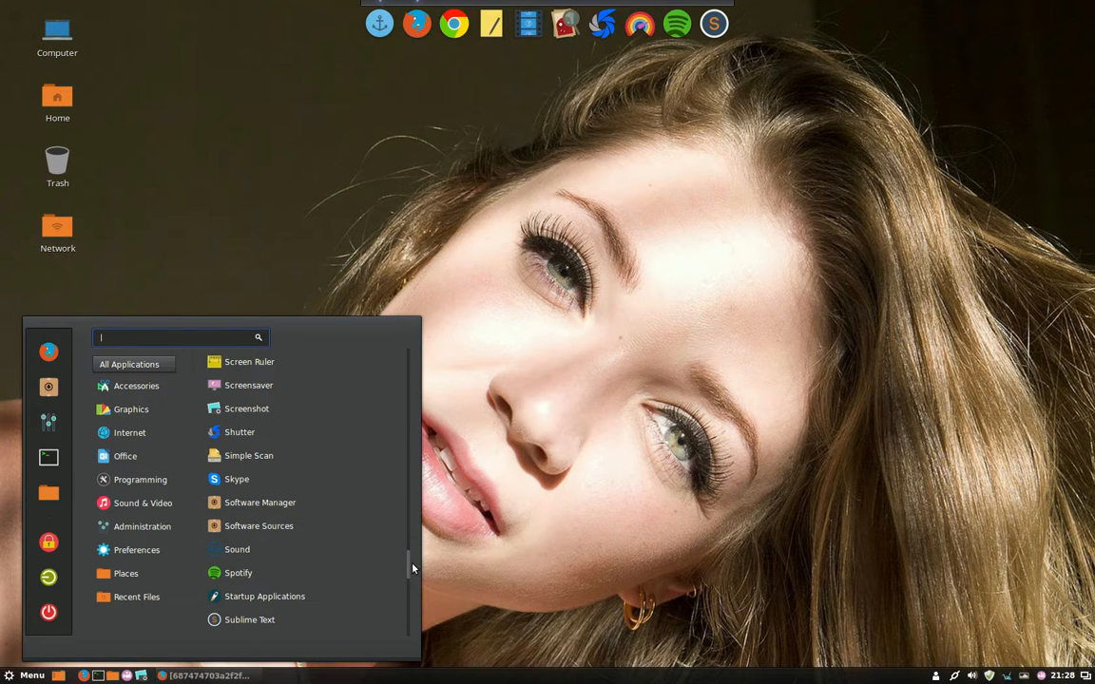
pyautogui.scroll(-3)
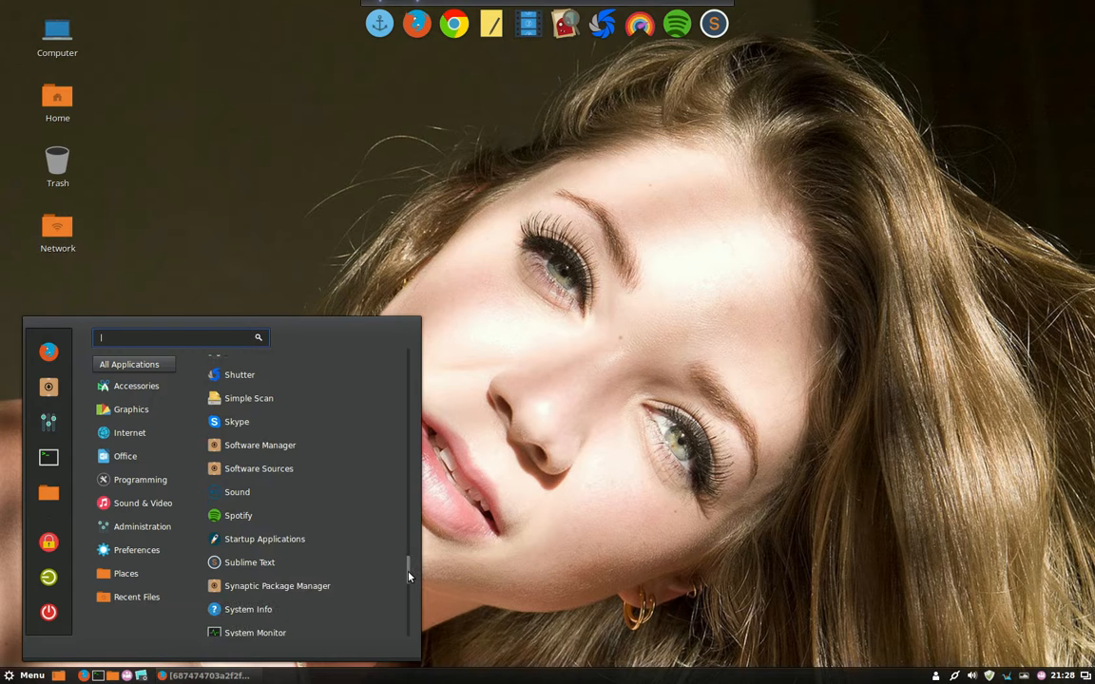
pyautogui.scroll(-3)
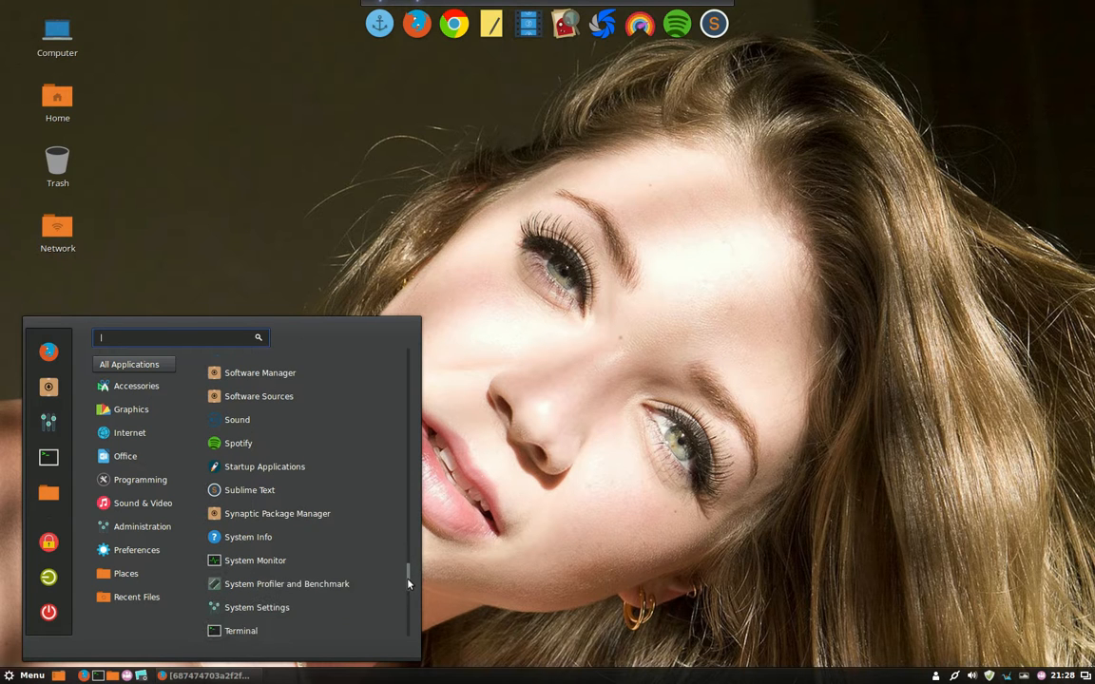
pyautogui.moveTo(278, 513)
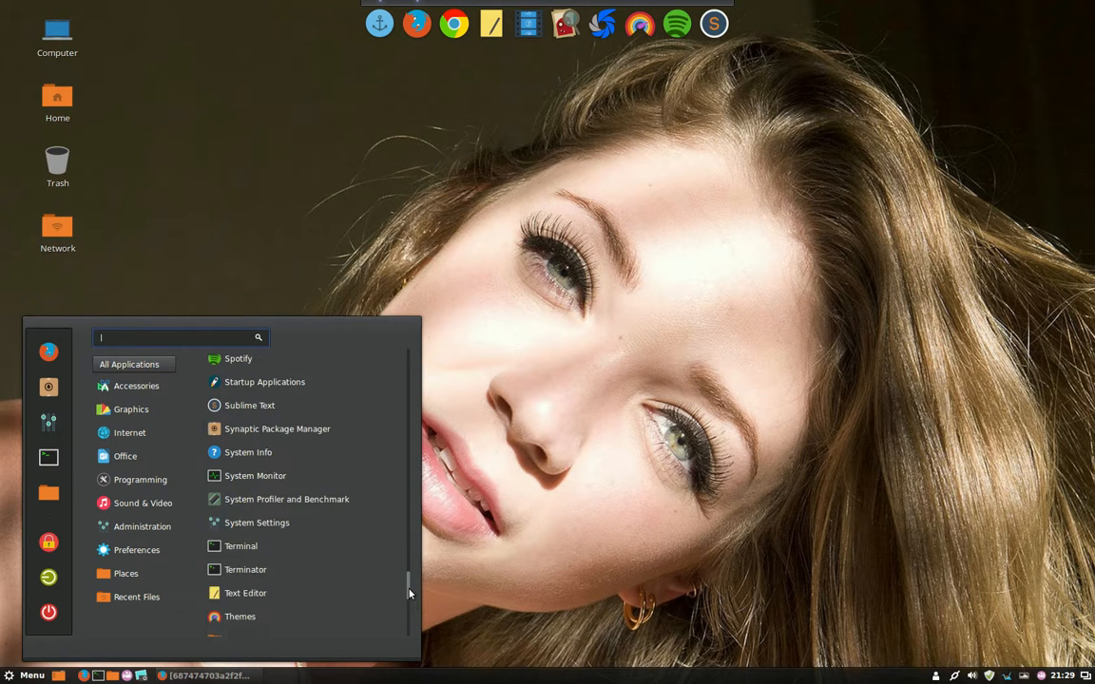
pyautogui.scroll(-3)
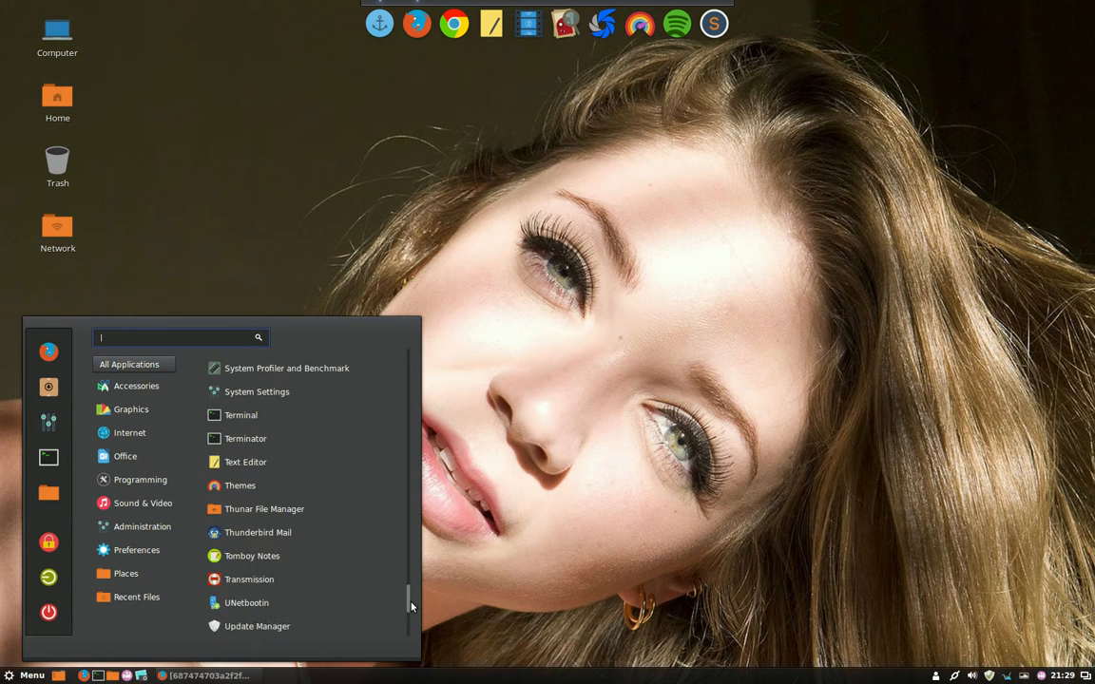
pyautogui.scroll(-3)
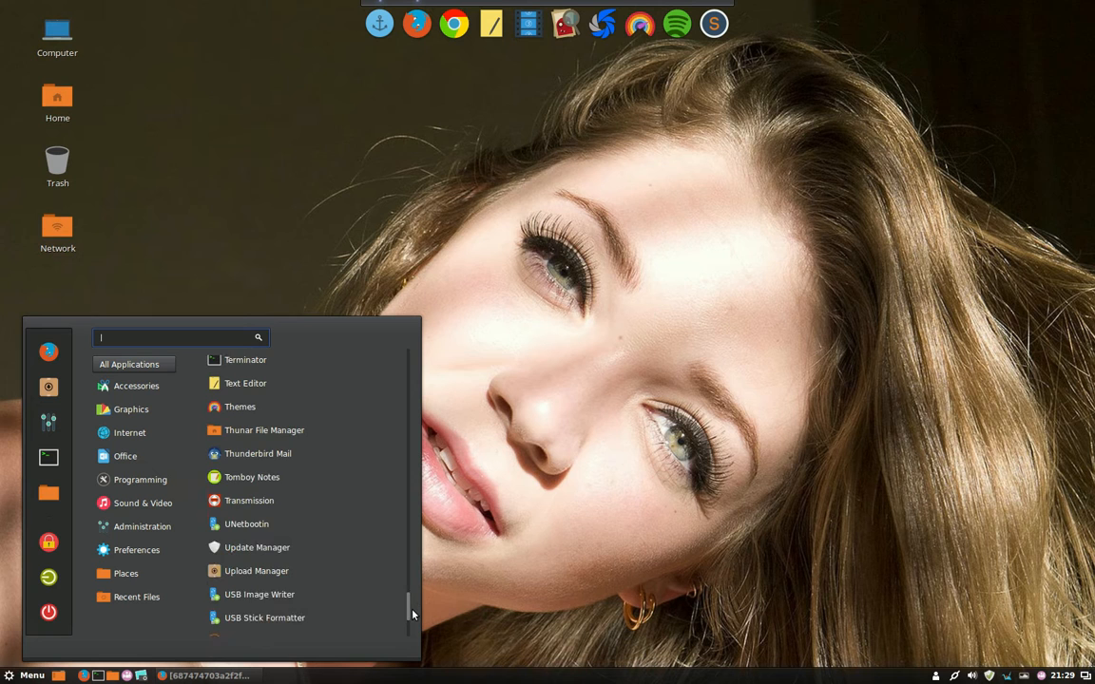
pyautogui.scroll(-3)
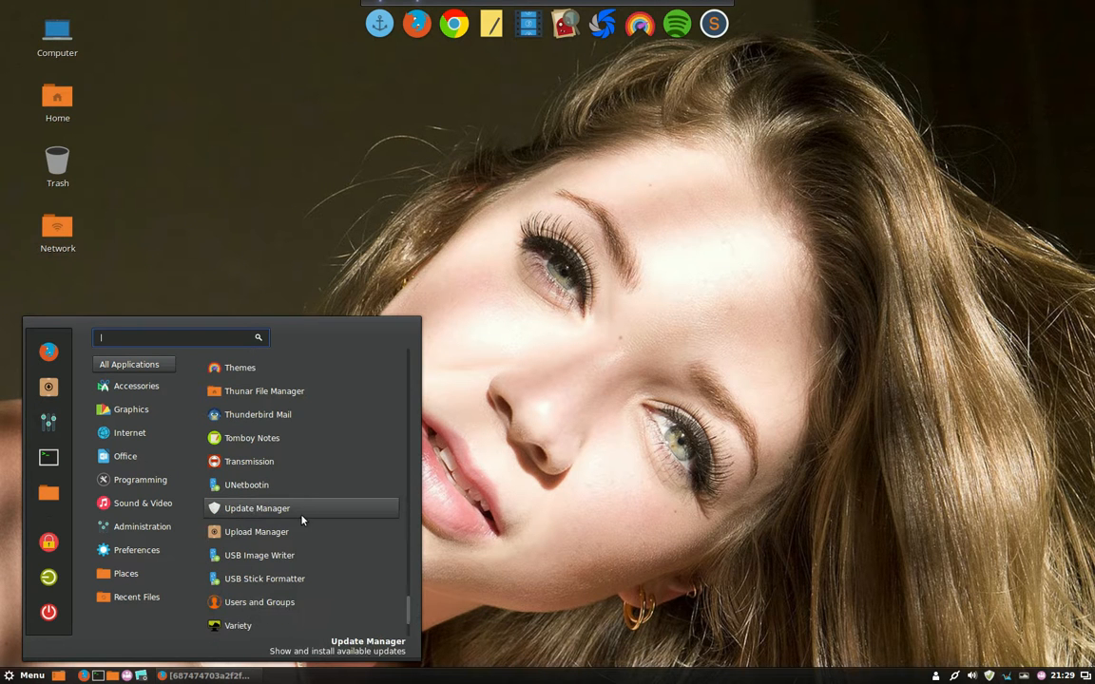
pyautogui.moveTo(262, 510)
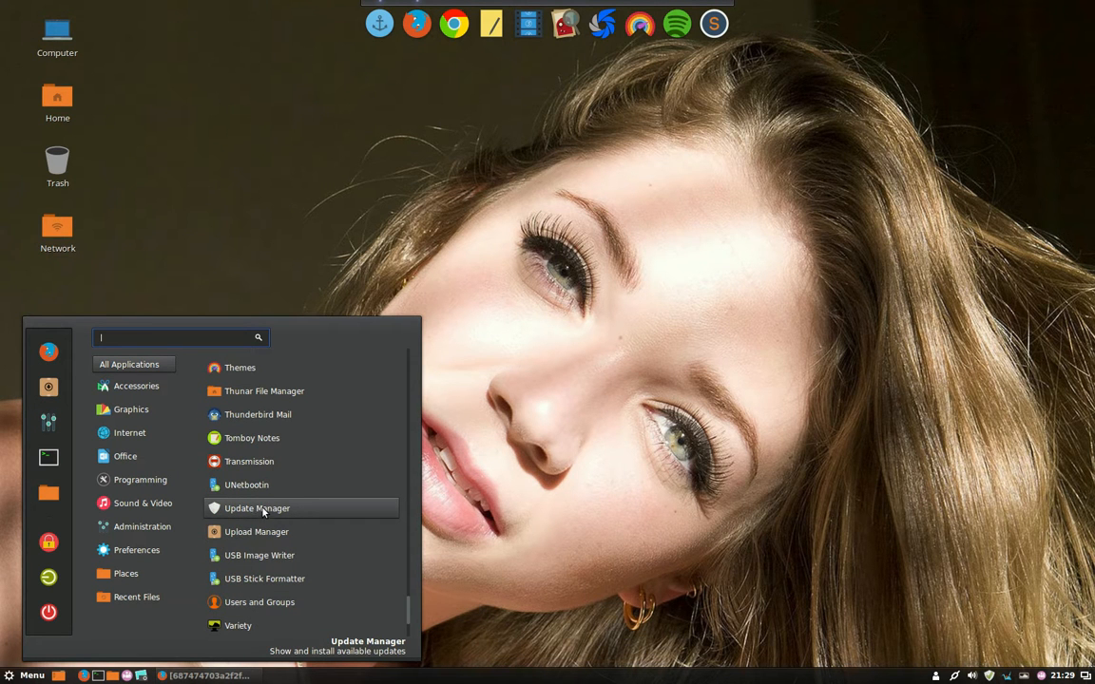
pyautogui.moveTo(255, 566)
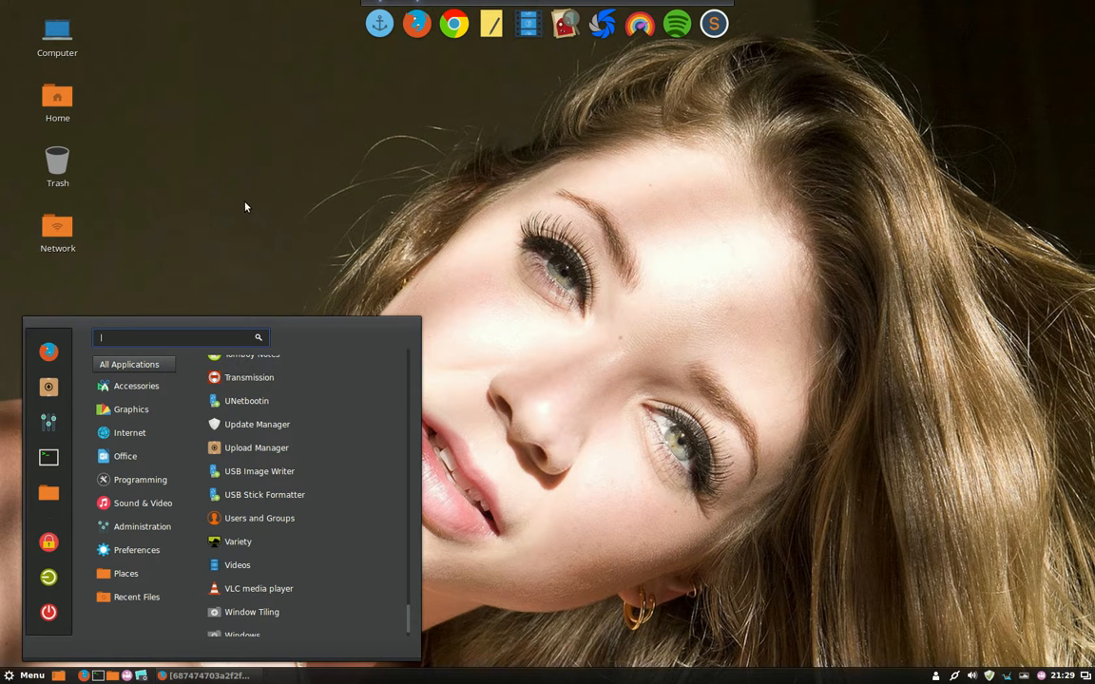
pyautogui.moveTo(196, 194)
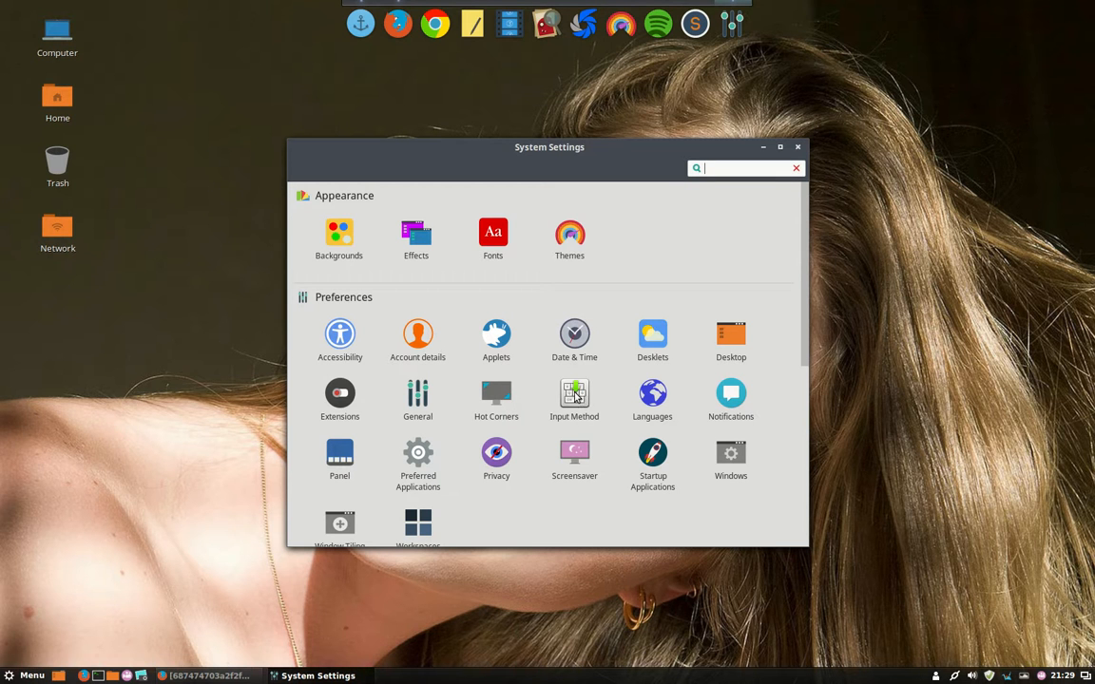
pyautogui.moveTo(536, 498)
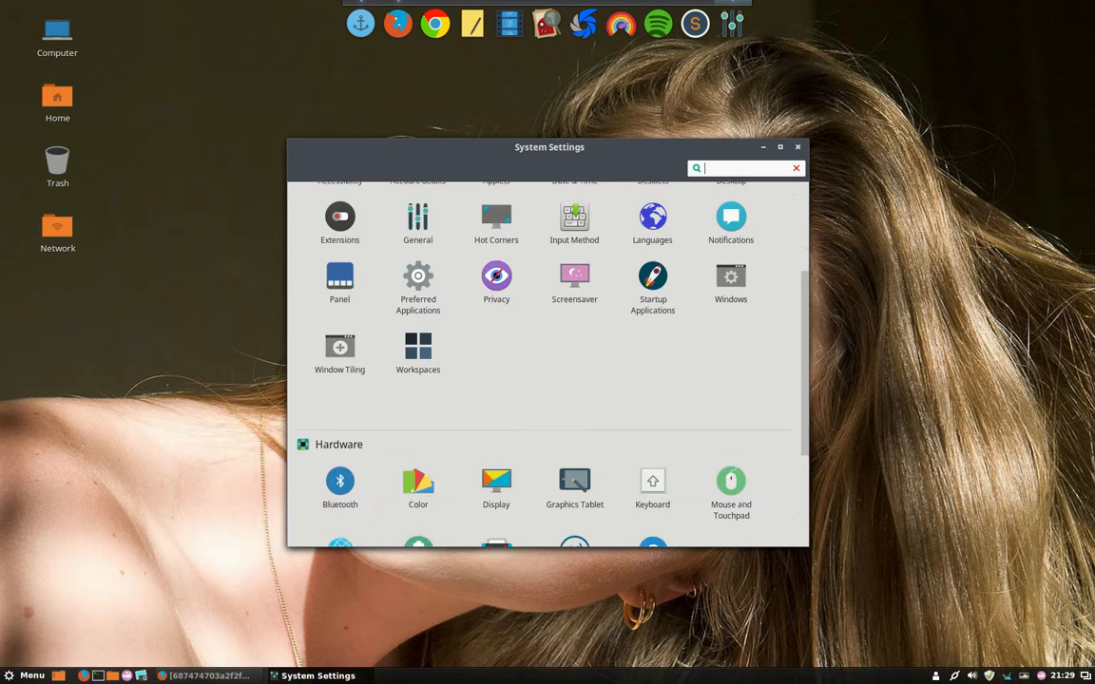
# - Scroll through the System Settings categories and return to the top of the overview
pyautogui.scroll(-3)
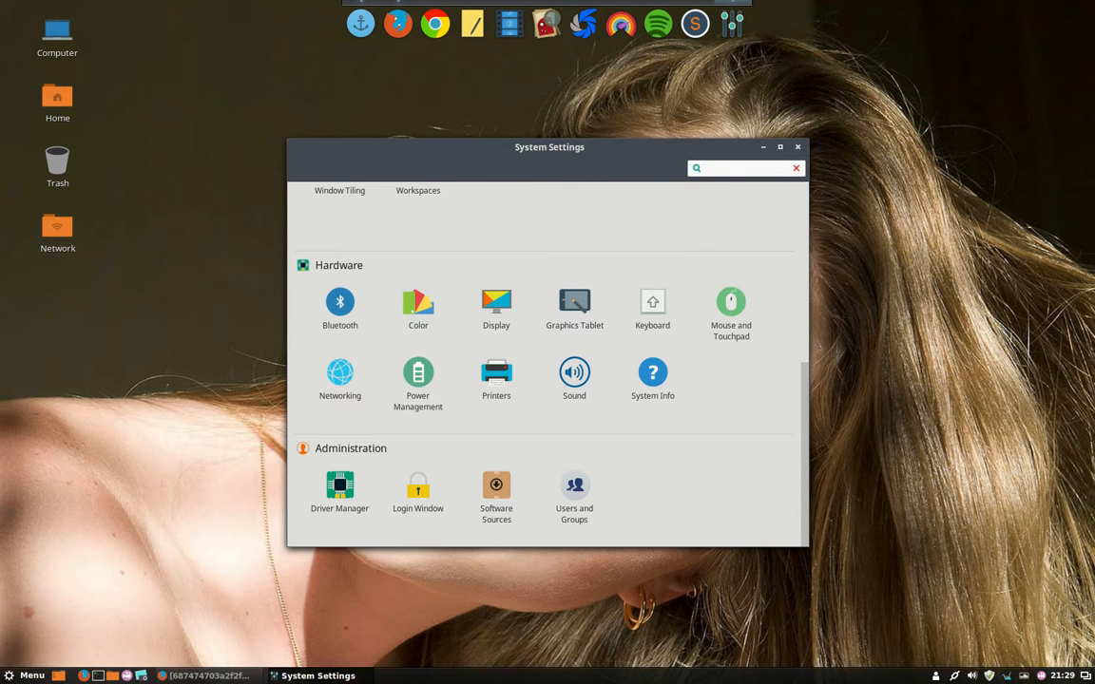
pyautogui.click(745, 167)
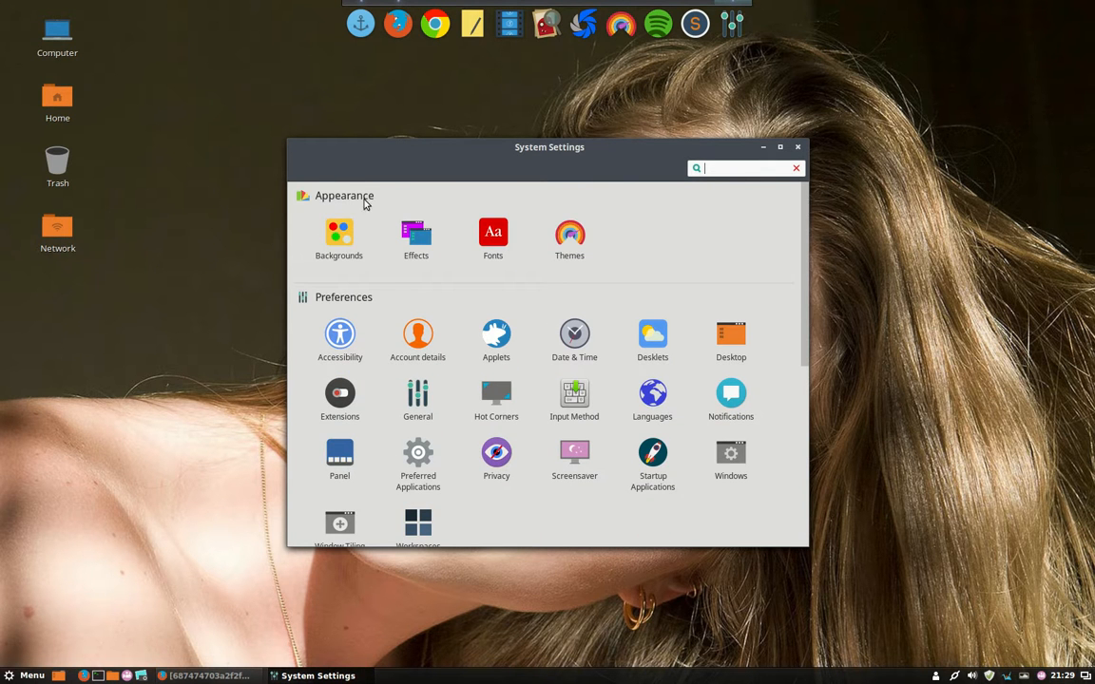
# - Close System Settings, show the Home folder in Nemo, then launch Firefox from the menu favourites
pyautogui.click(798, 146)
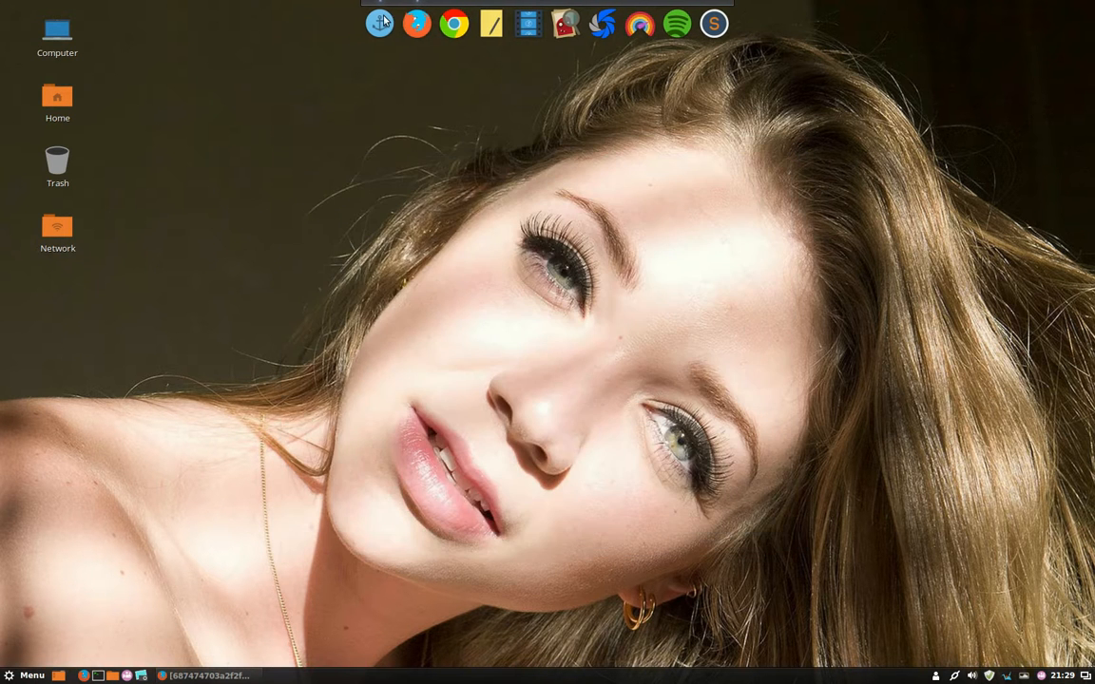
pyautogui.moveTo(73, 160)
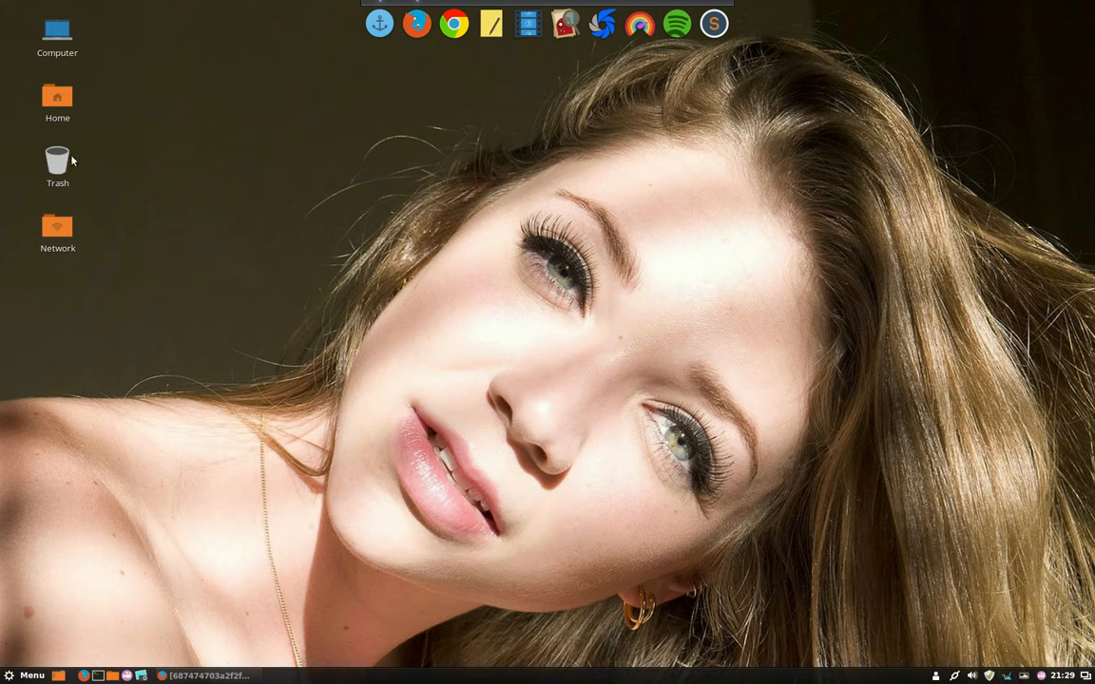
pyautogui.doubleClick(57, 103)
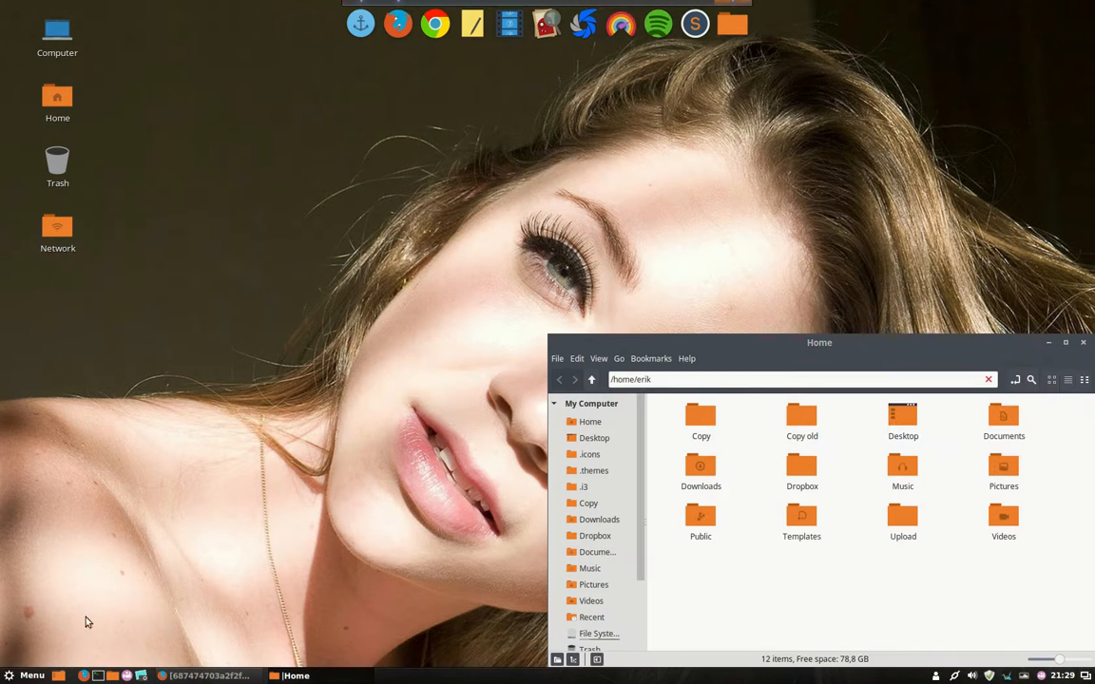
pyautogui.click(30, 675)
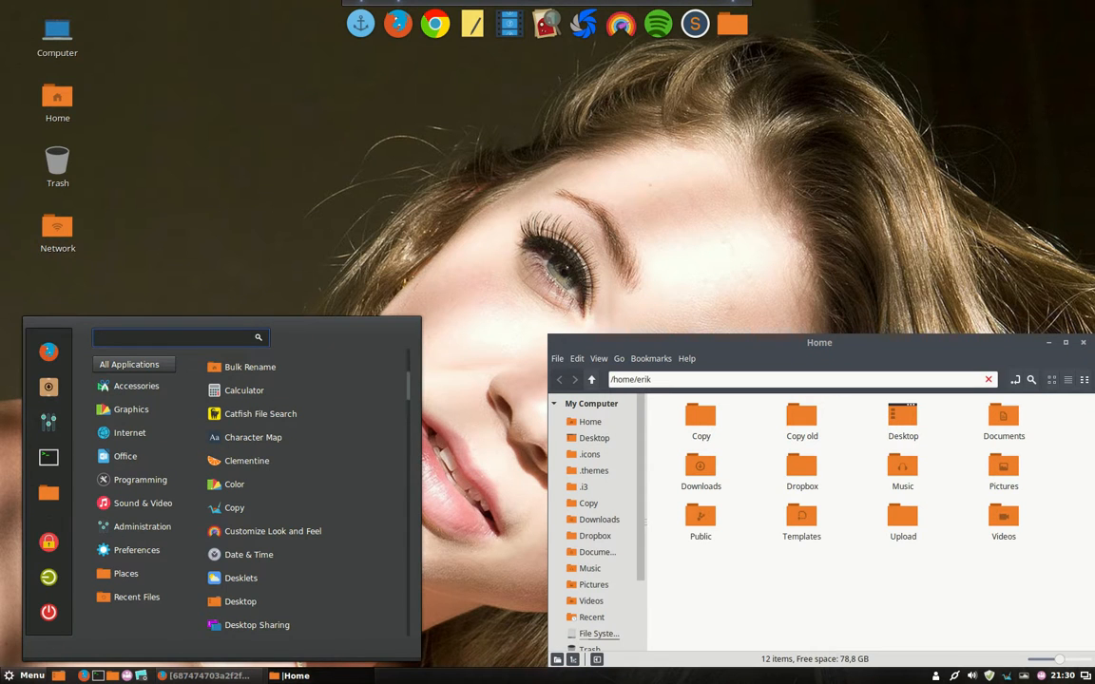
pyautogui.click(278, 209)
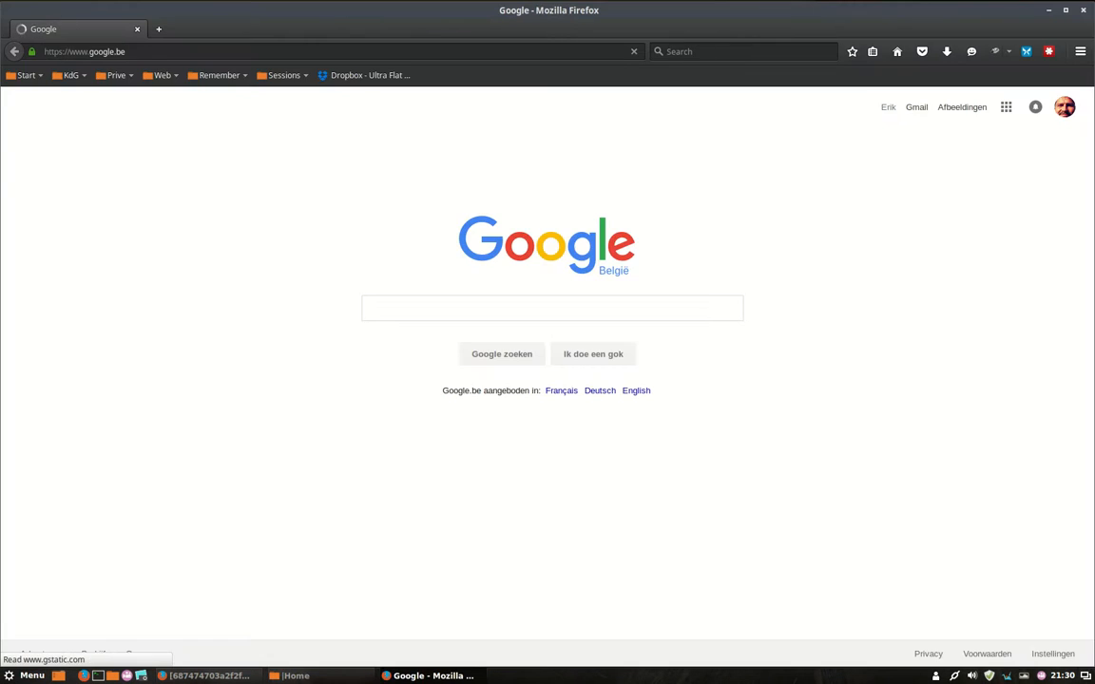
# - Go from the Start bookmarks' Github entry to the themes-icons-pack repository page
pyautogui.click(551, 308)
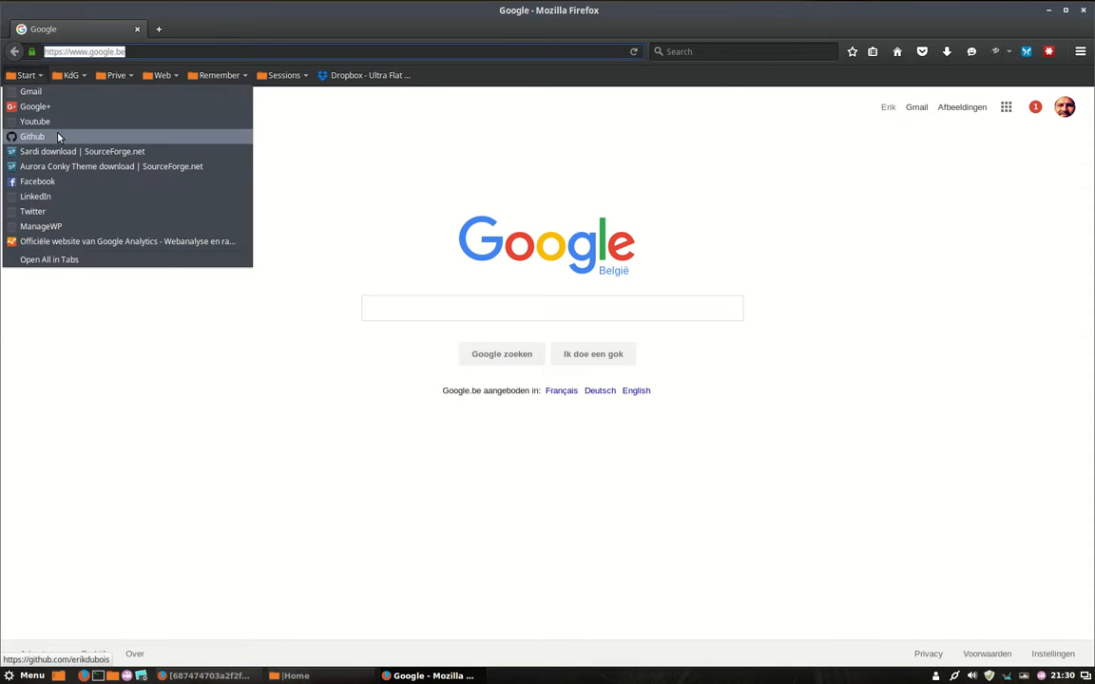
pyautogui.click(33, 136)
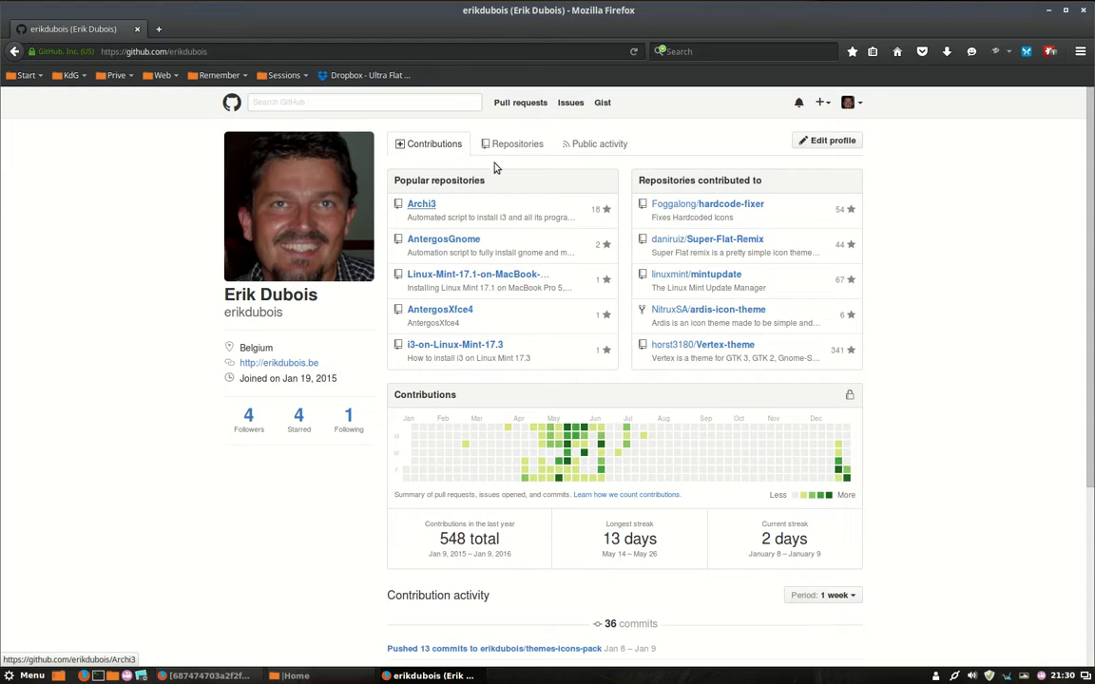
pyautogui.click(517, 145)
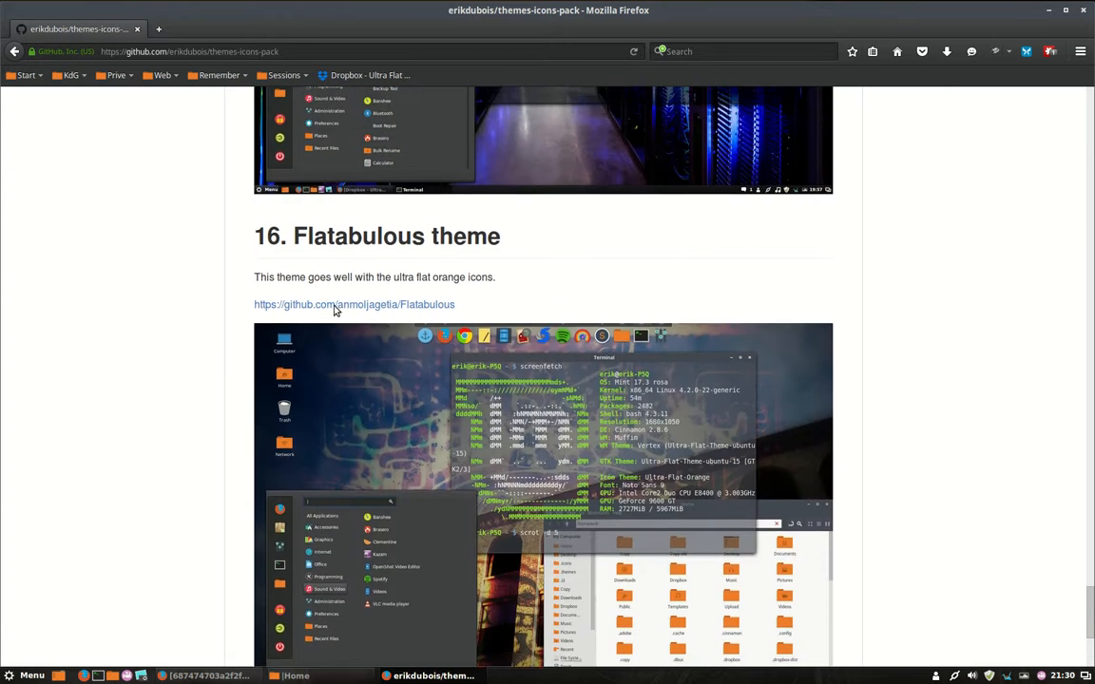
# - Select the three apt install commands for the Ultra flat orange icons, then scroll on to Flatabulous
pyautogui.scroll(-3)
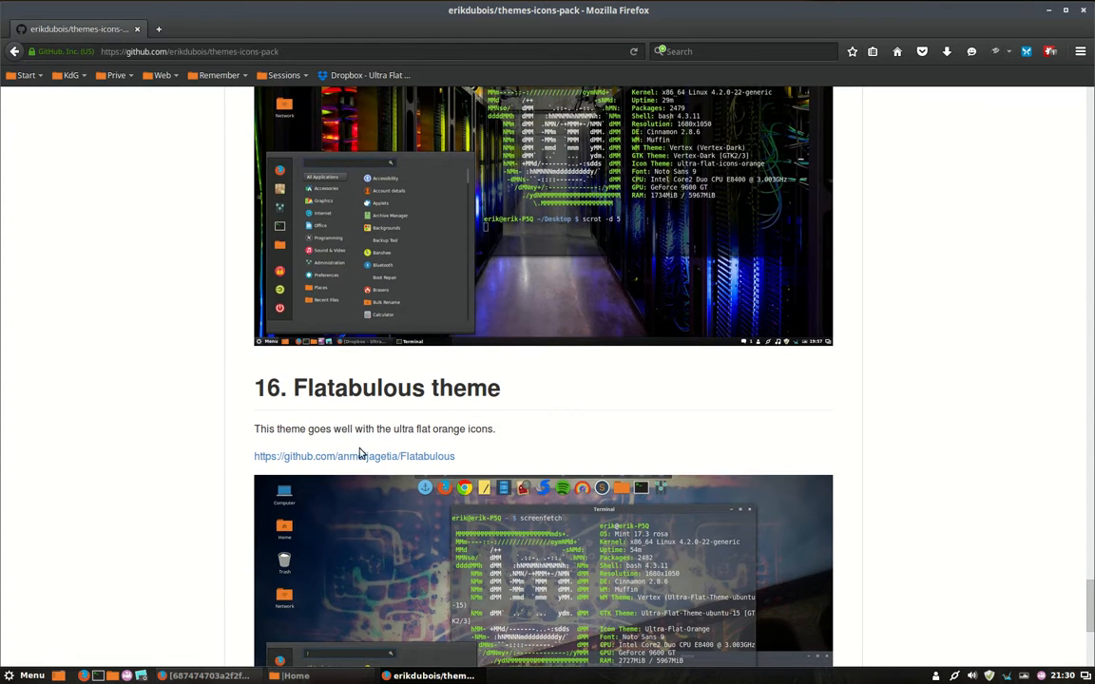
pyautogui.moveTo(992, 411)
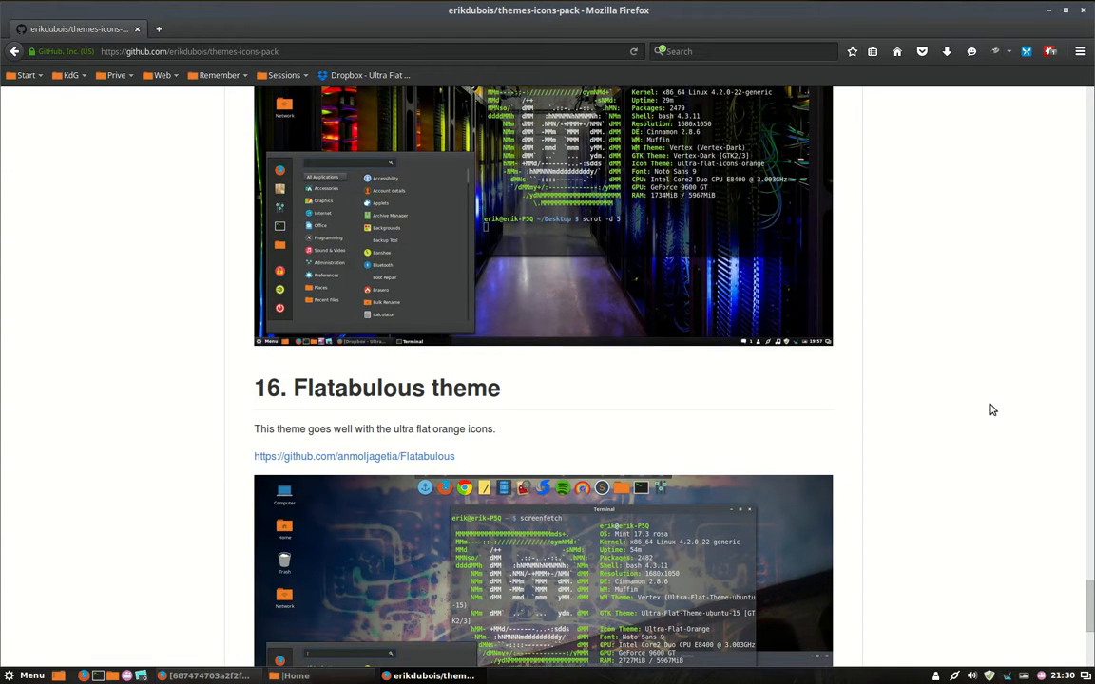
pyautogui.scroll(3)
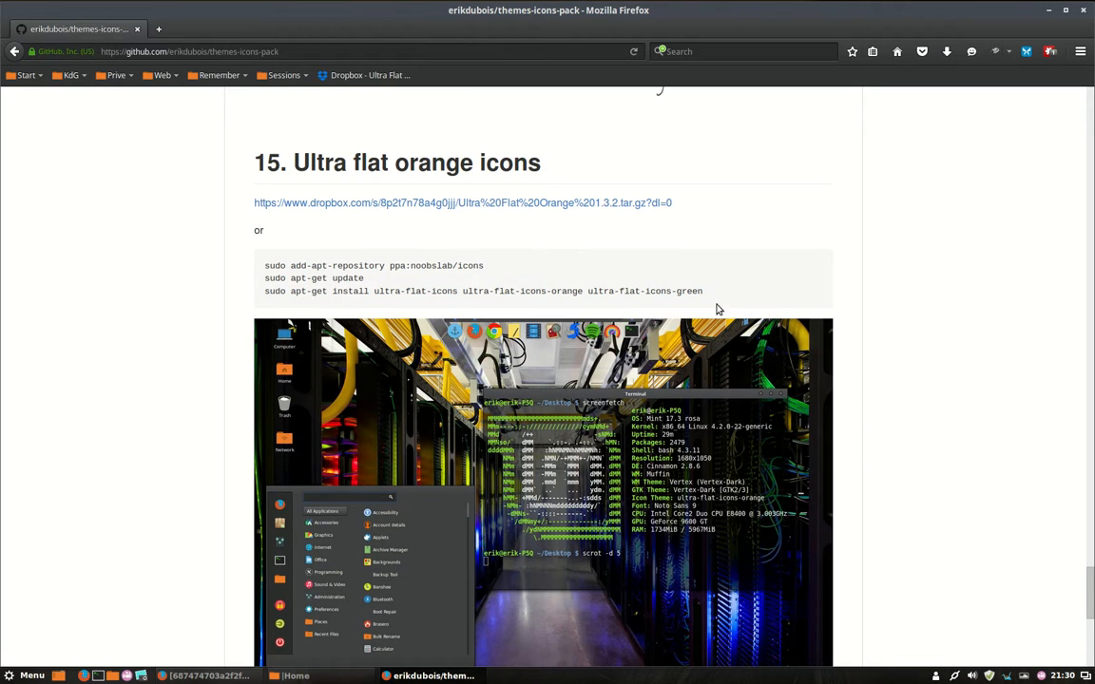
pyautogui.moveTo(544, 308)
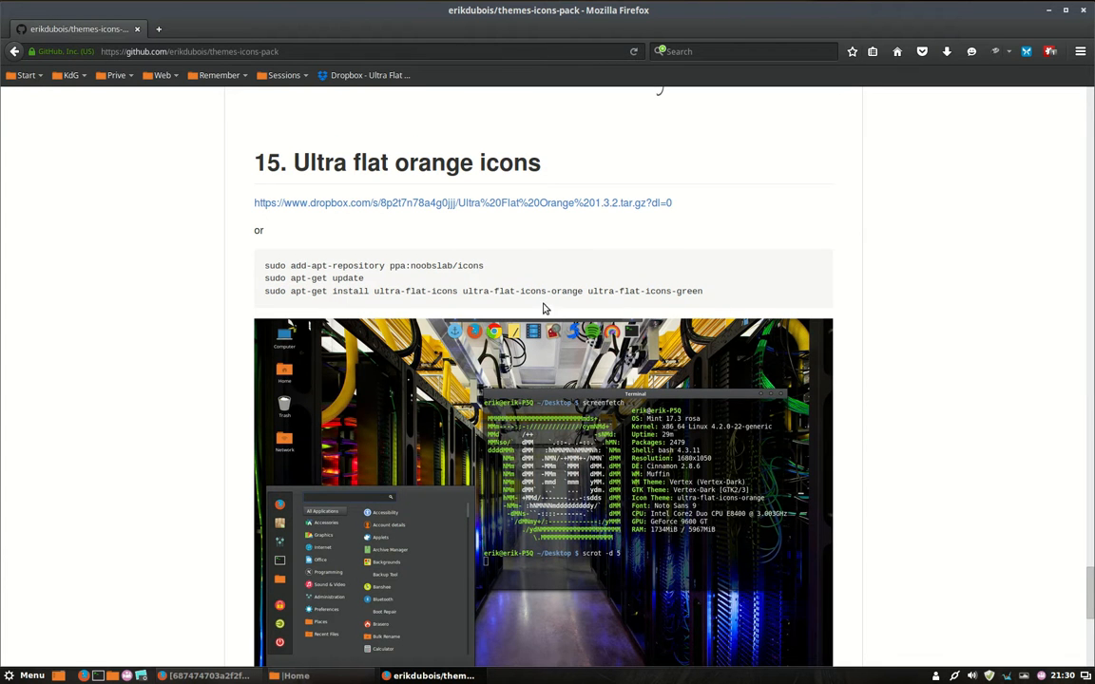
pyautogui.moveTo(266, 266); pyautogui.dragTo(703, 291)
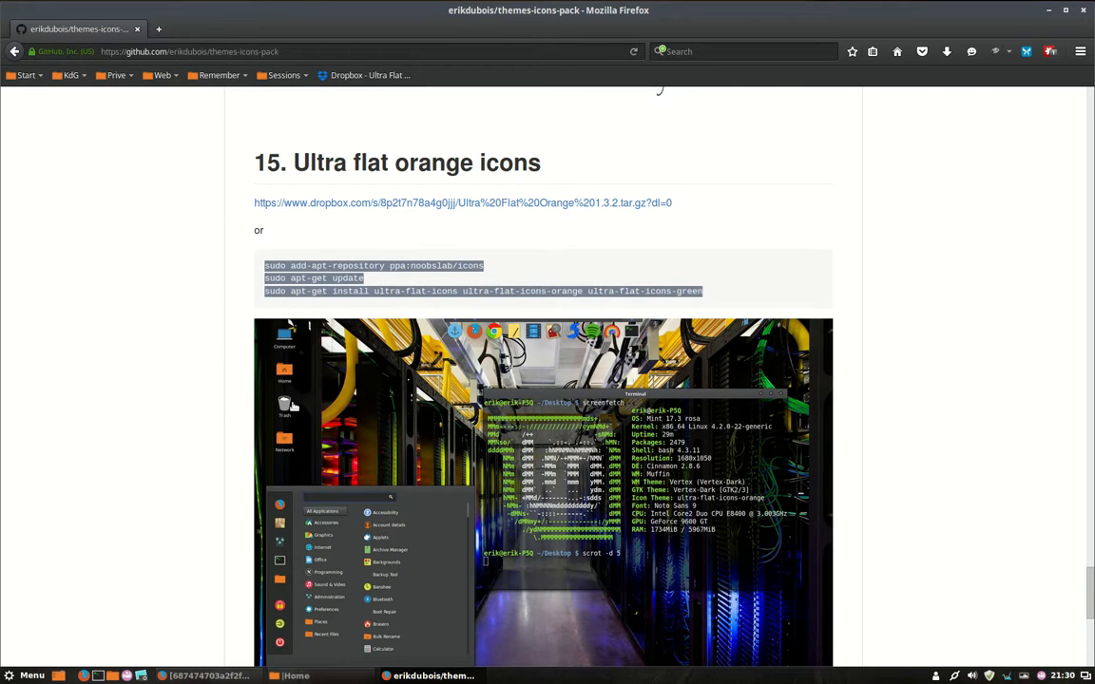
pyautogui.scroll(-3)
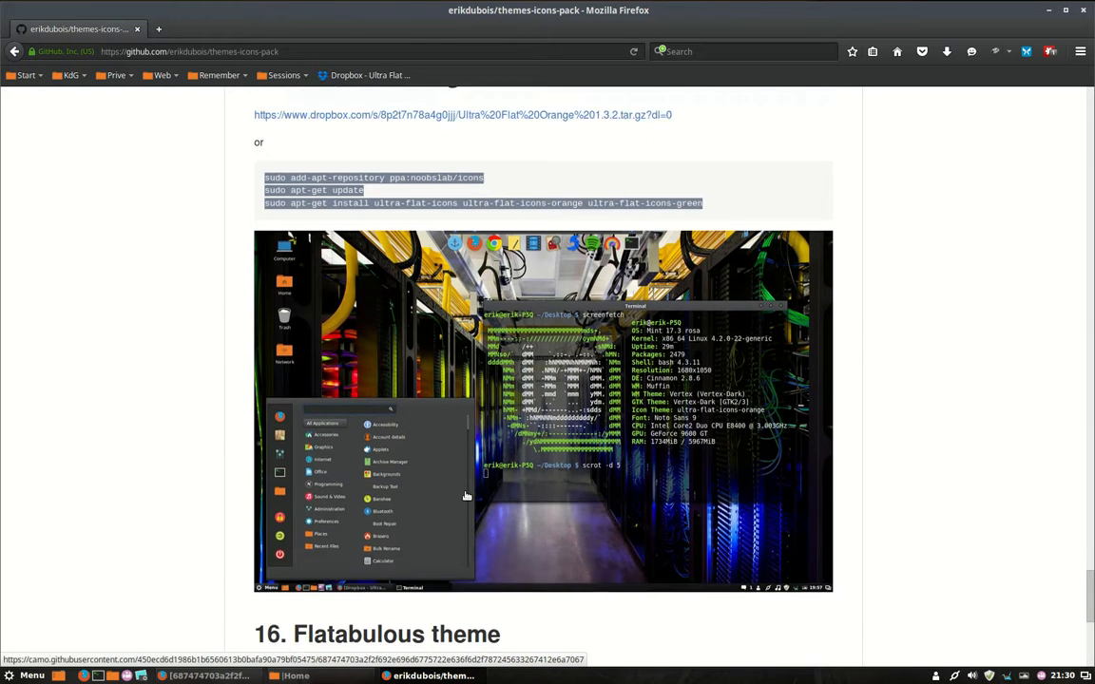
pyautogui.scroll(-3)
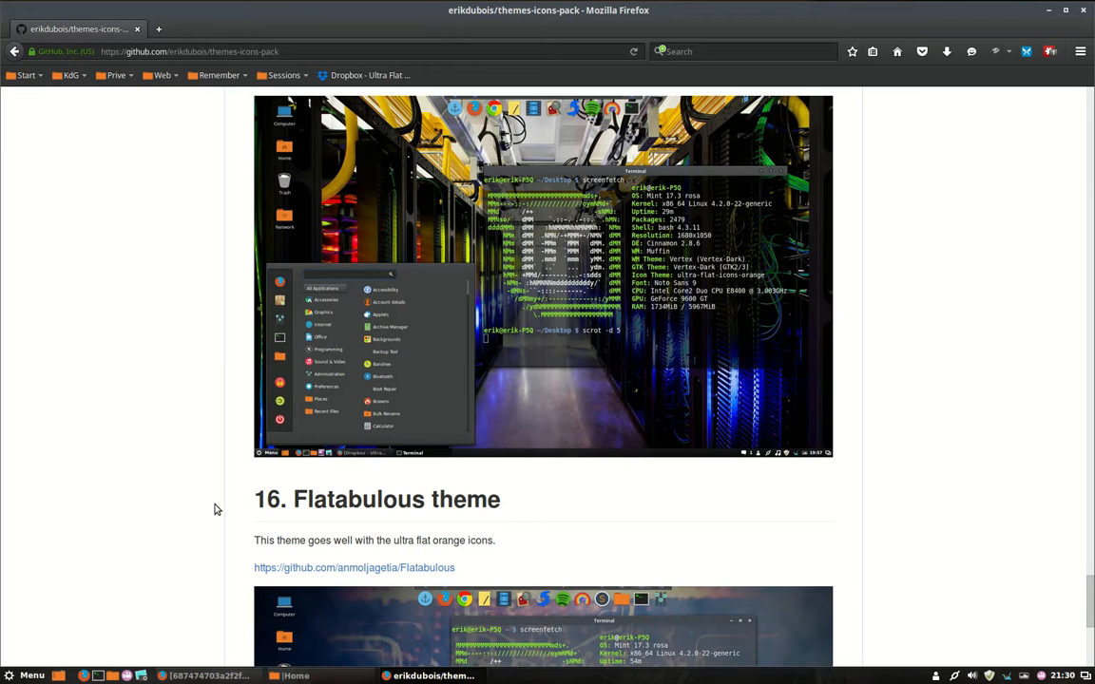
pyautogui.scroll(-3)
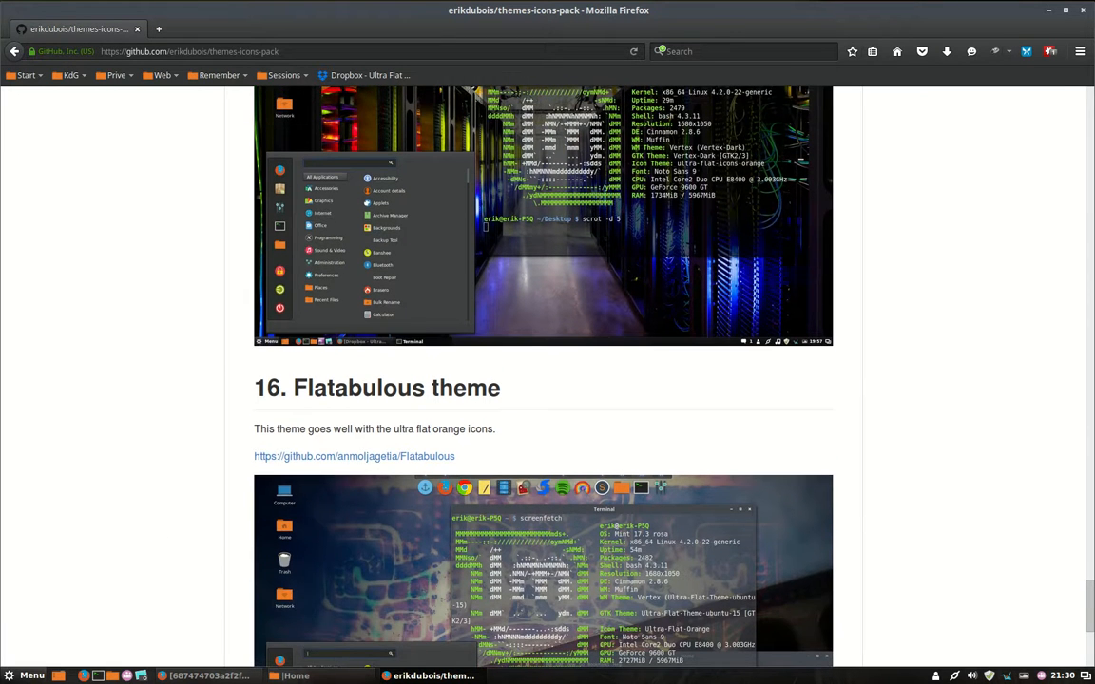